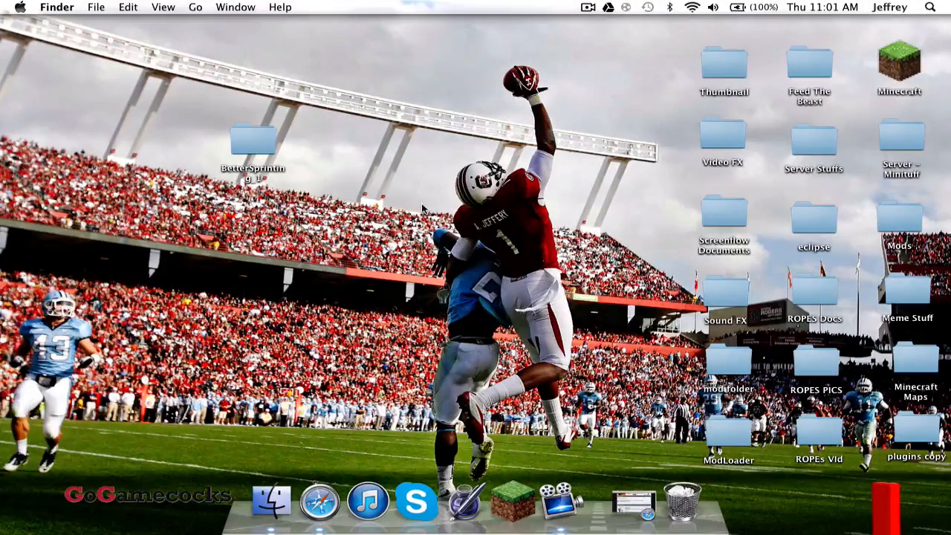
mouse_move(483, 107)
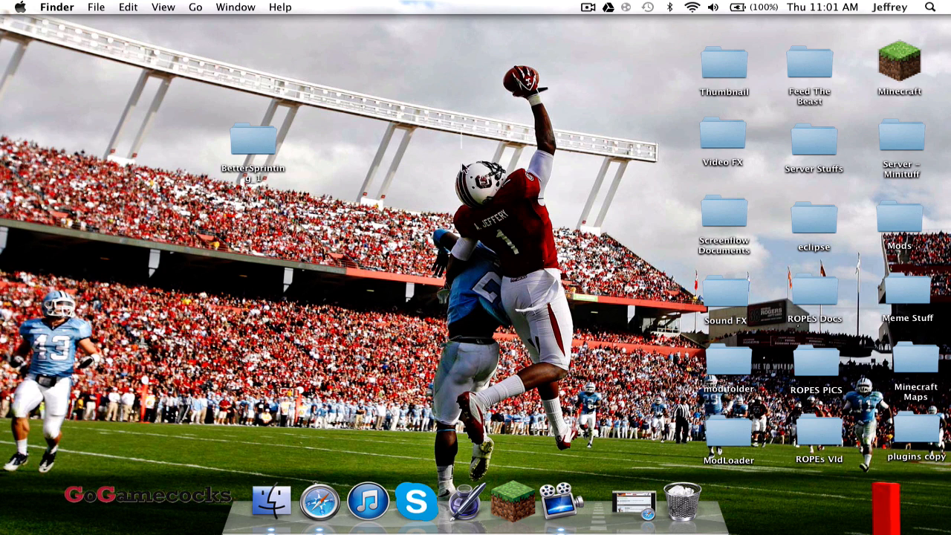
Run the Minecraft launcher once and quit it again
left_click(511, 502)
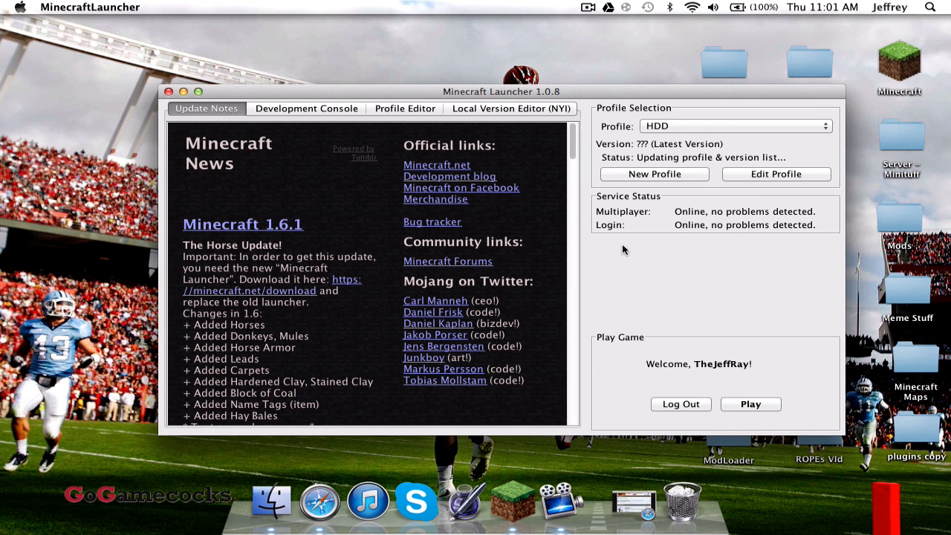
mouse_move(749, 267)
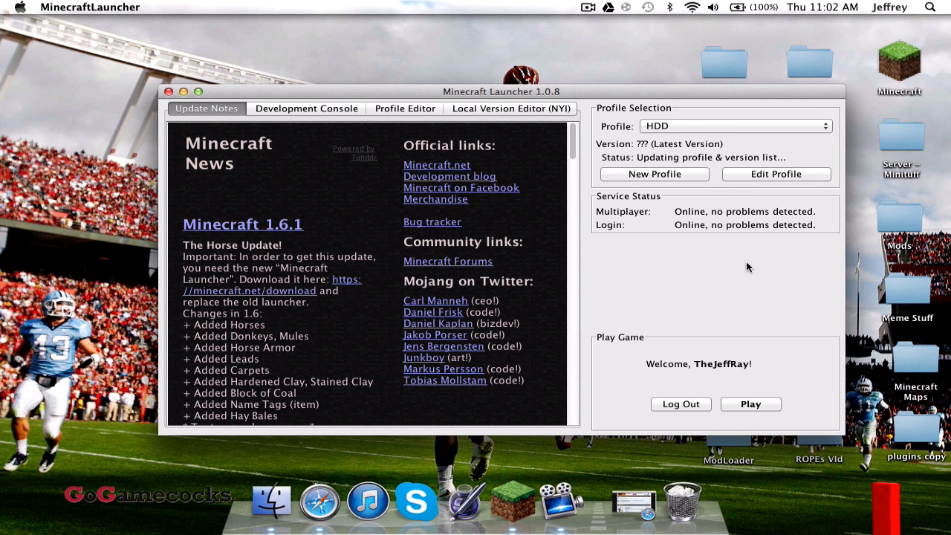
mouse_move(300, 130)
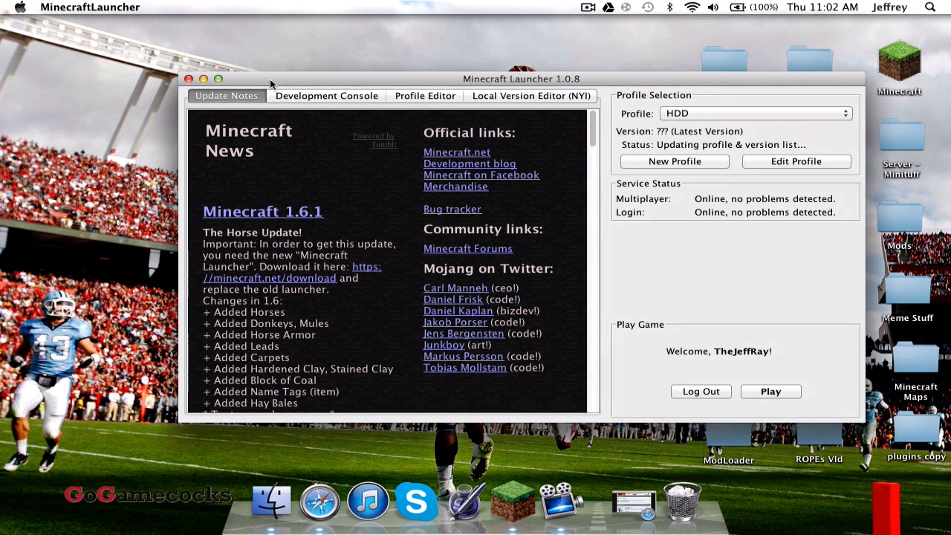
left_click(89, 6)
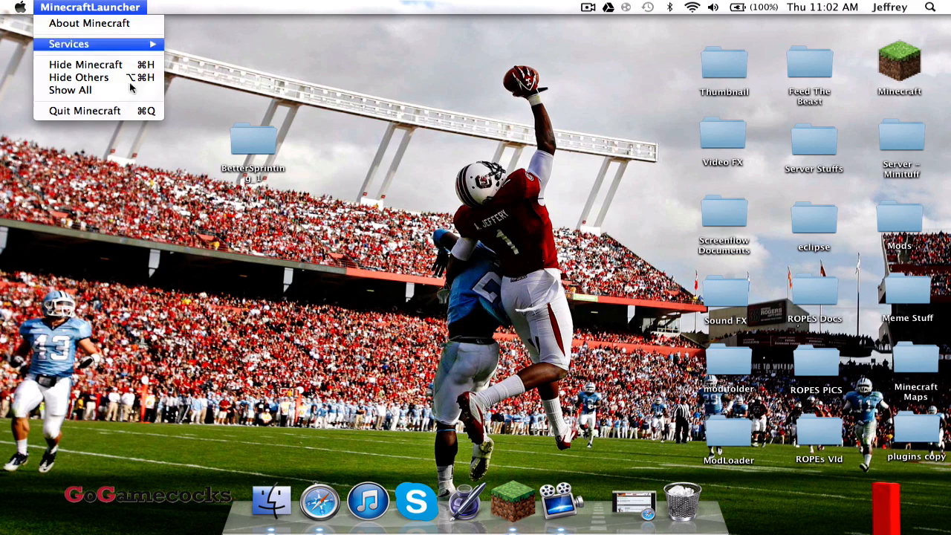
left_click(312, 121)
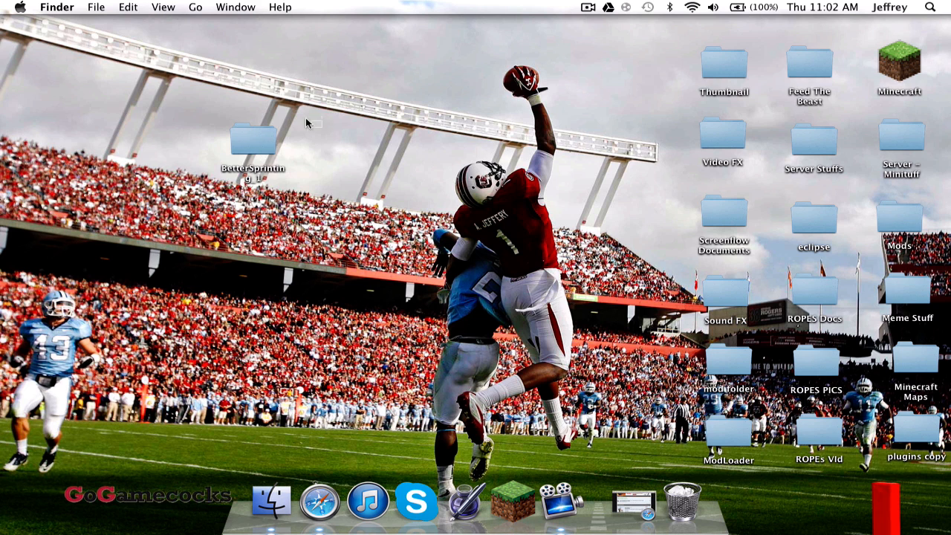
mouse_move(439, 320)
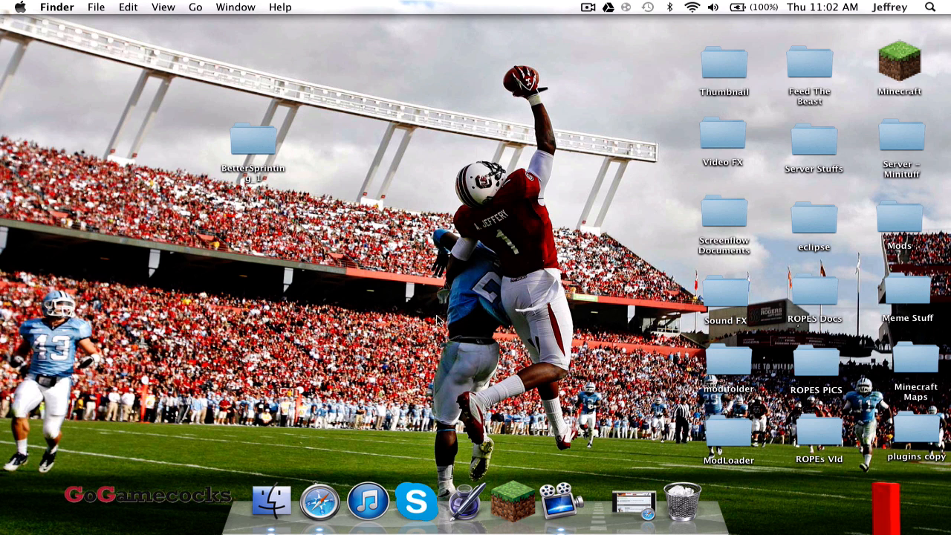
mouse_move(568, 407)
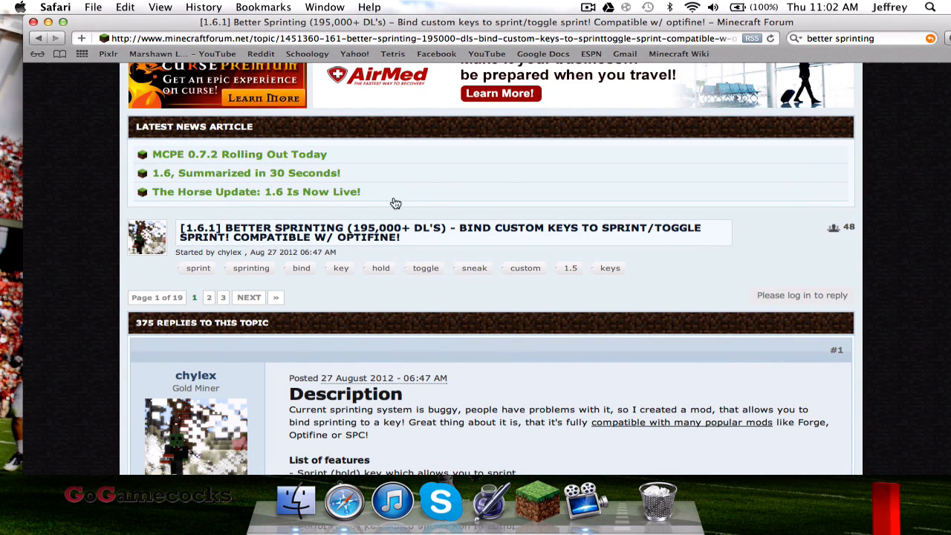
Close the Better Sprinting forum page and check the downloaded BetterSprinting folder on the desktop
scroll("down", 3)
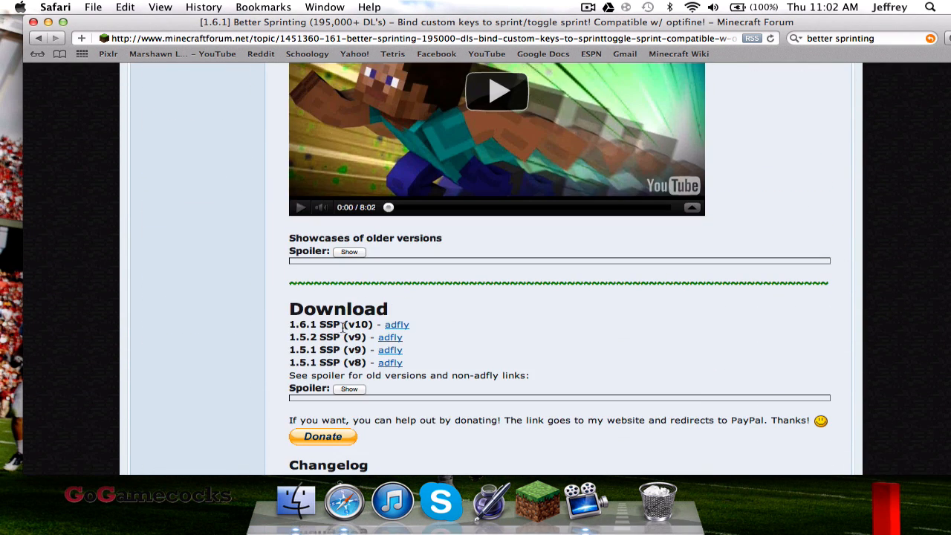
double_click(312, 324)
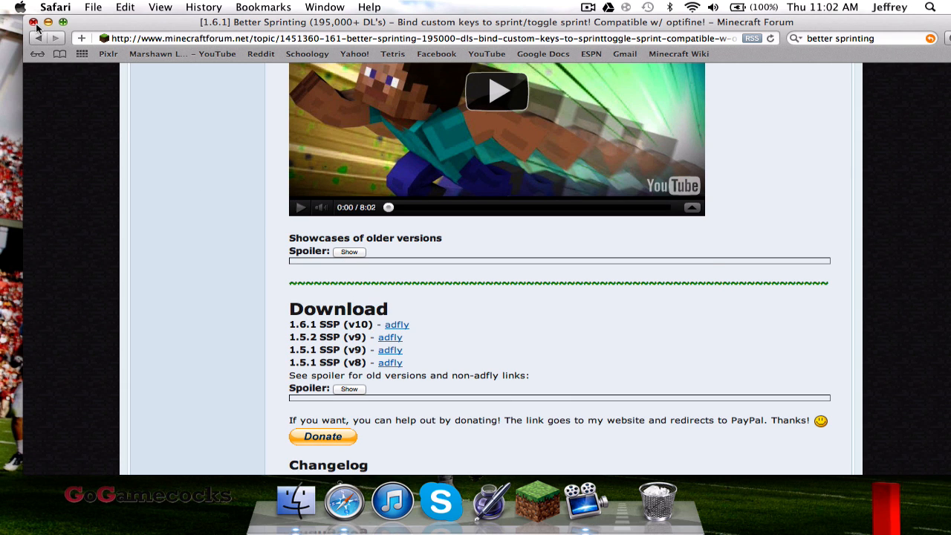
left_click(32, 23)
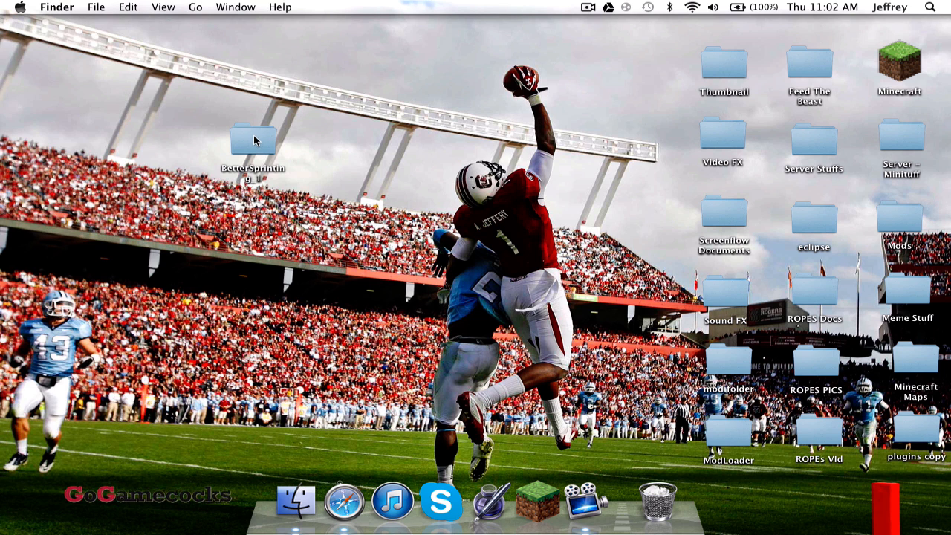
double_click(252, 140)
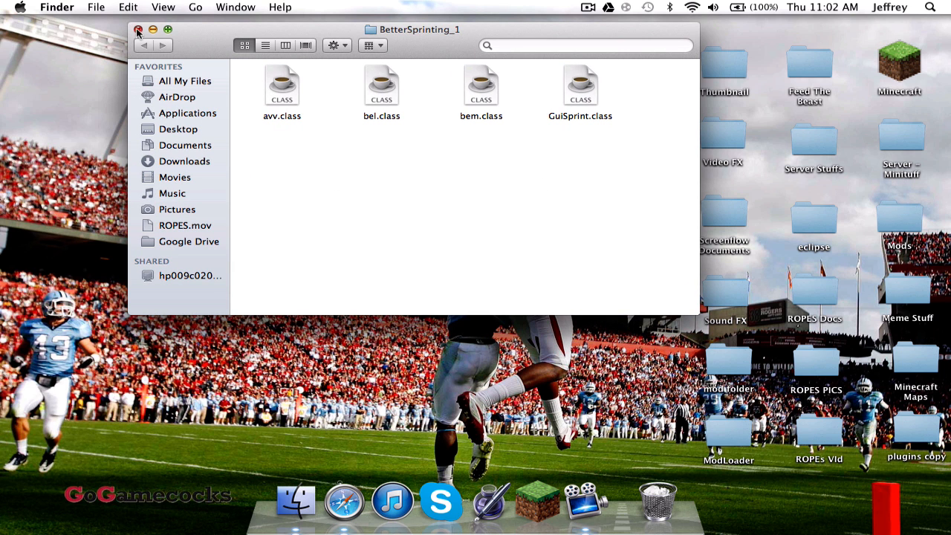
left_click(138, 29)
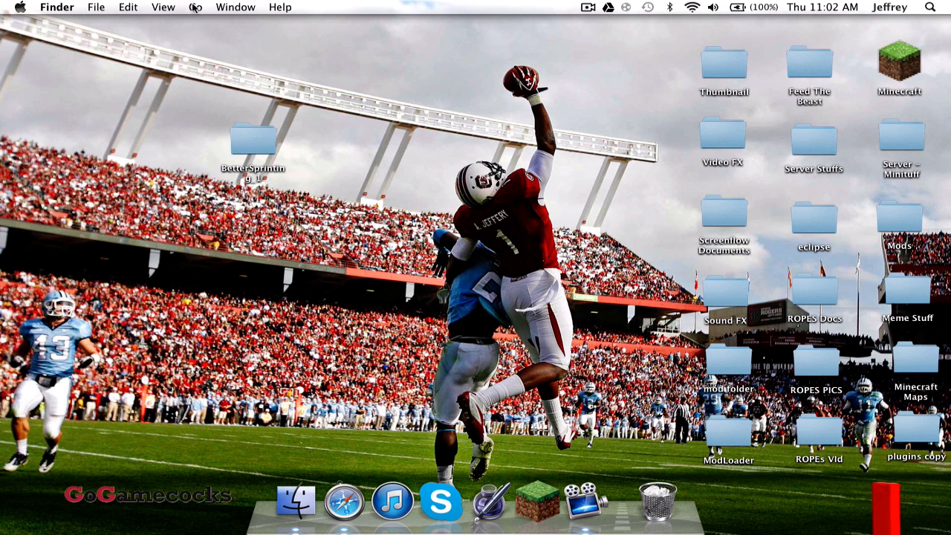
Jump to the ~/Library/Application Support/minecraft/ folder via Go to Folder
left_click(196, 6)
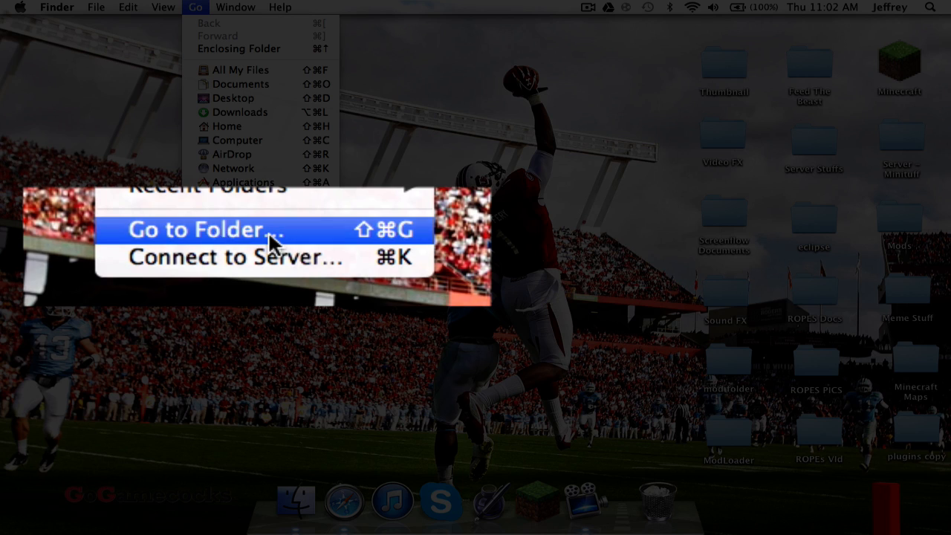
left_click(196, 229)
type("~/Library/Application Support/minecraft/")
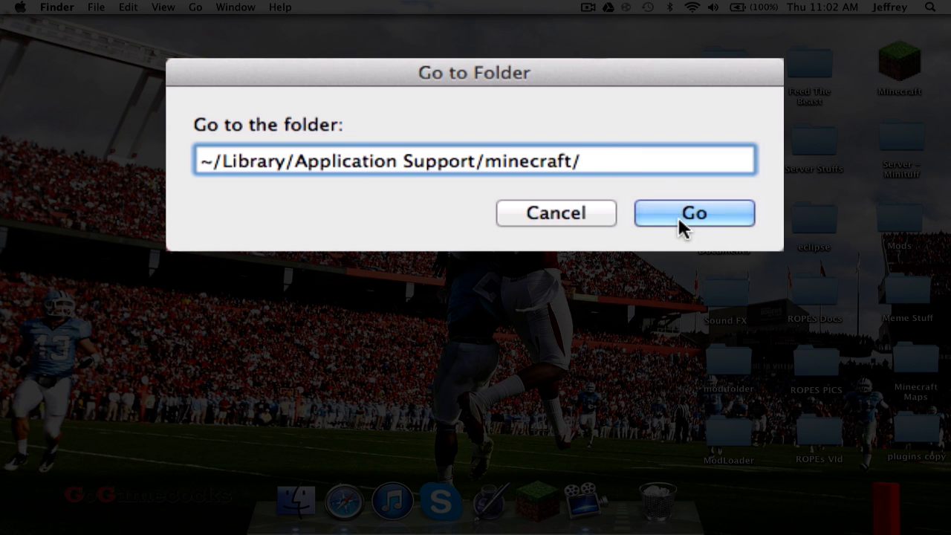
left_click(692, 215)
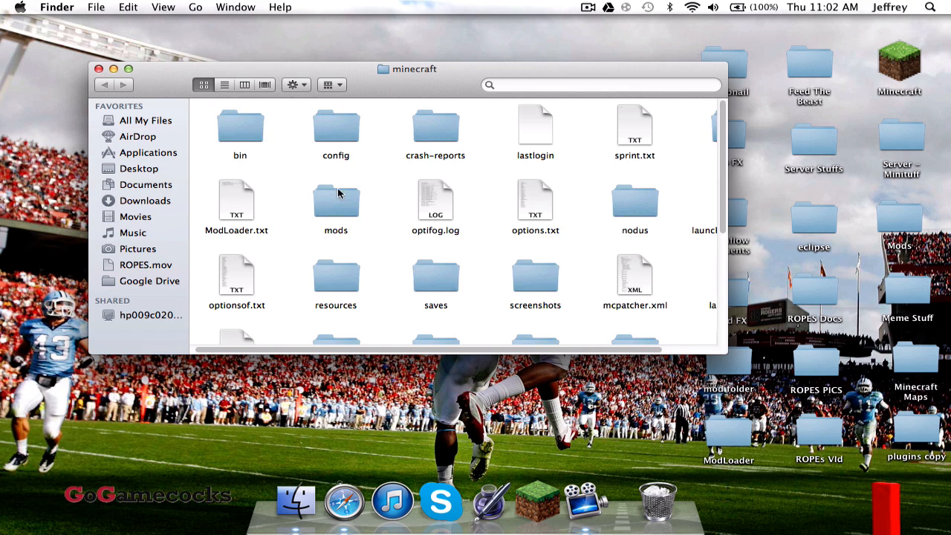
Open the versions folder inside minecraft, showing the 1.6.1 folder
scroll("down", 3)
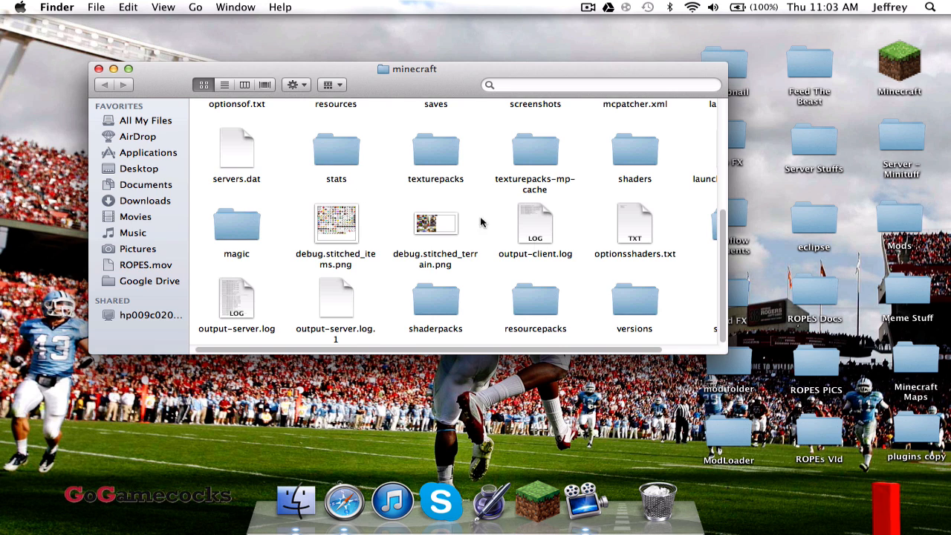
mouse_move(641, 306)
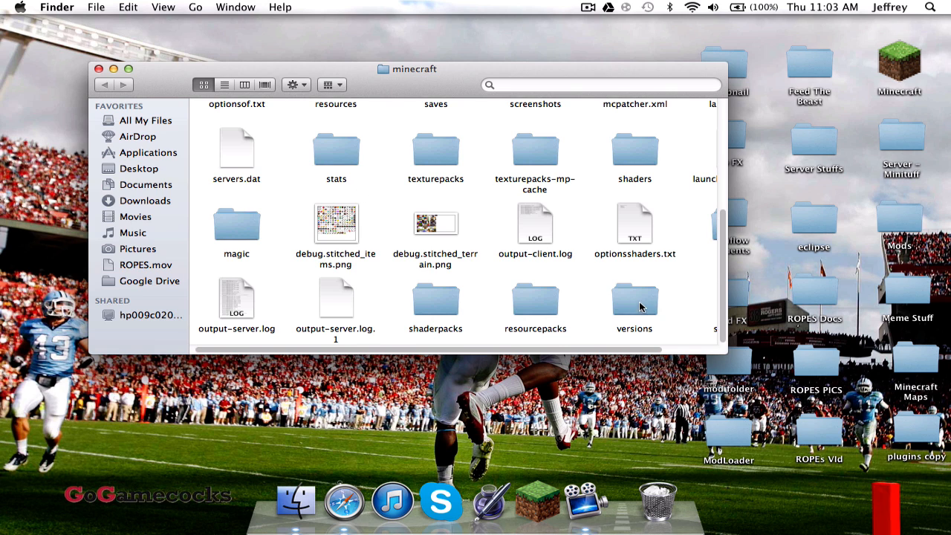
mouse_move(630, 315)
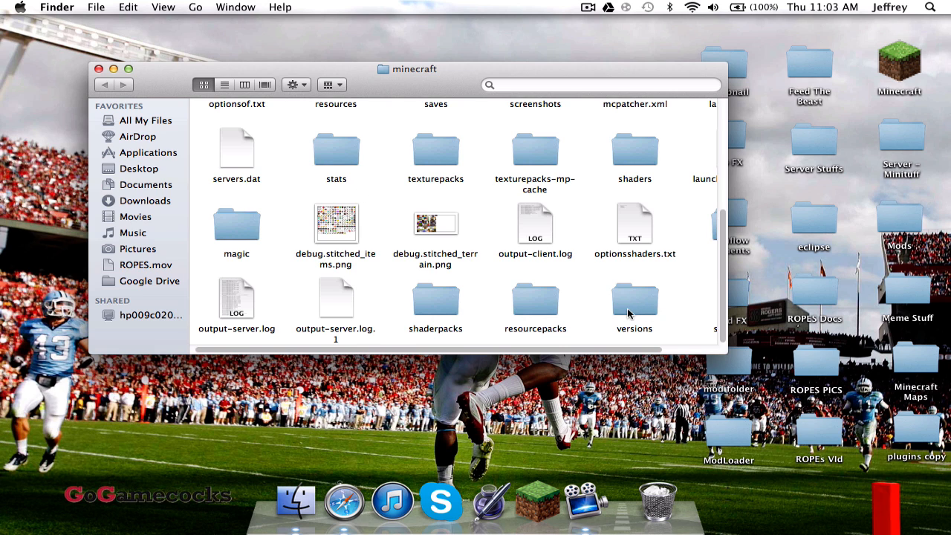
double_click(633, 300)
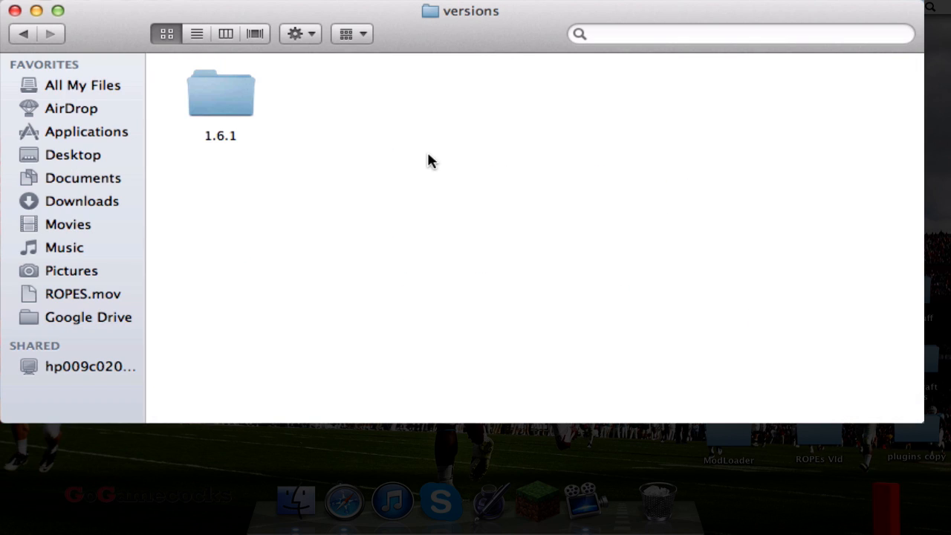
mouse_move(353, 206)
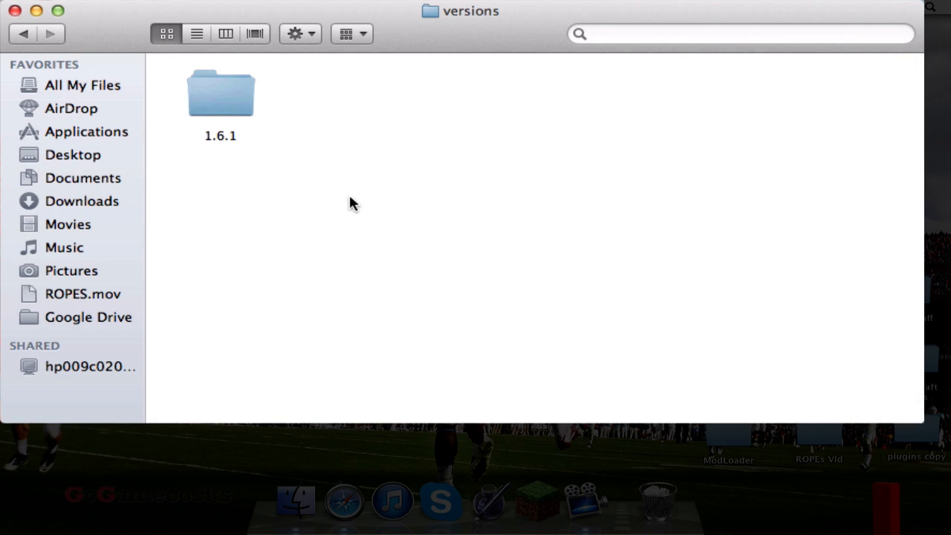
mouse_move(296, 122)
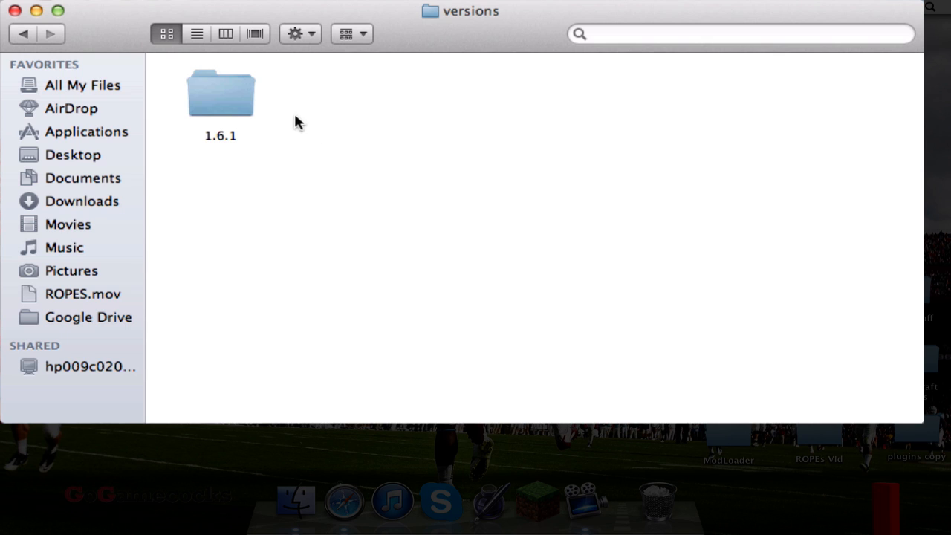
mouse_move(379, 171)
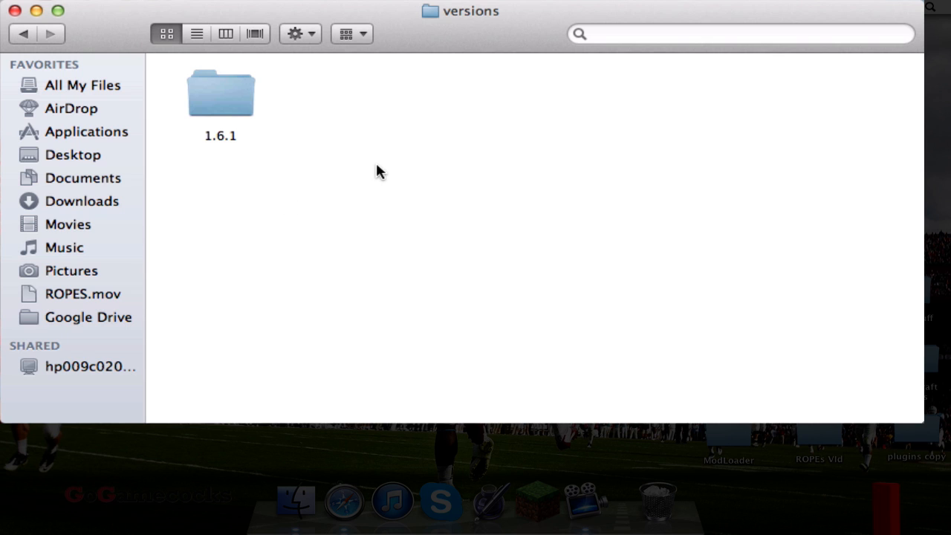
mouse_move(309, 137)
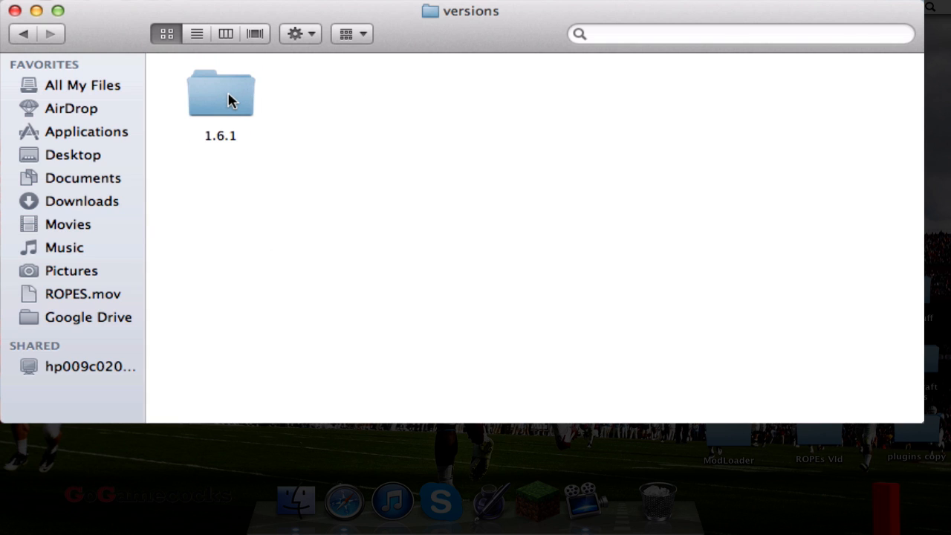
Duplicate the 1.6.1 version folder and rename the copy to mods
left_click(220, 92)
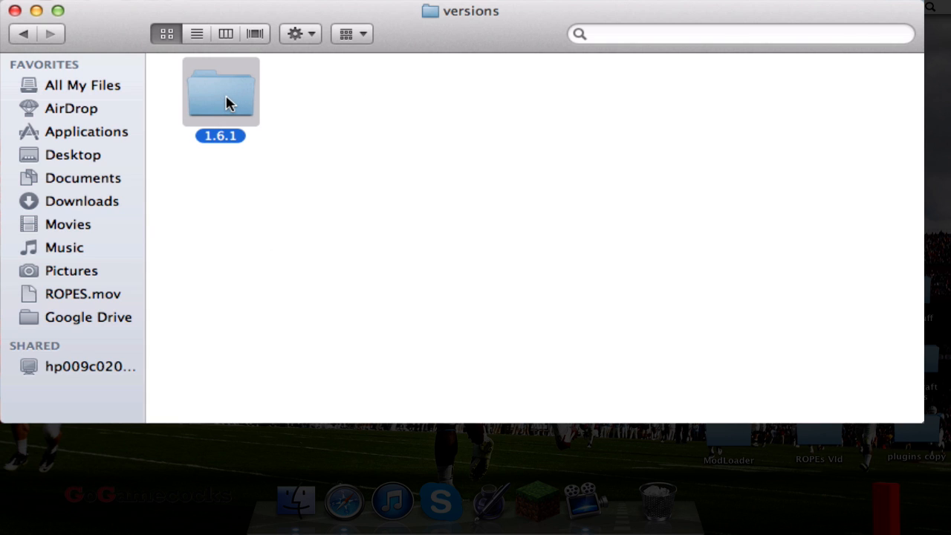
right_click(220, 92)
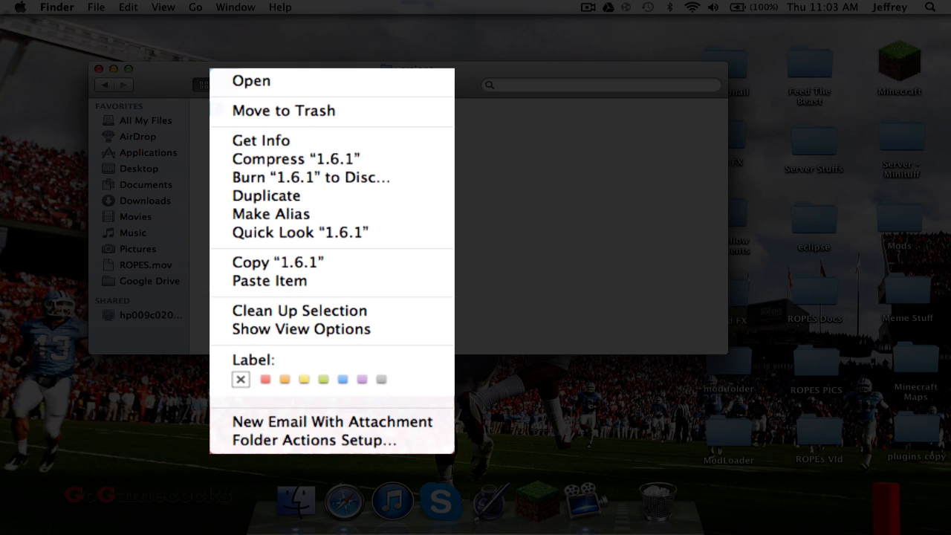
mouse_move(271, 215)
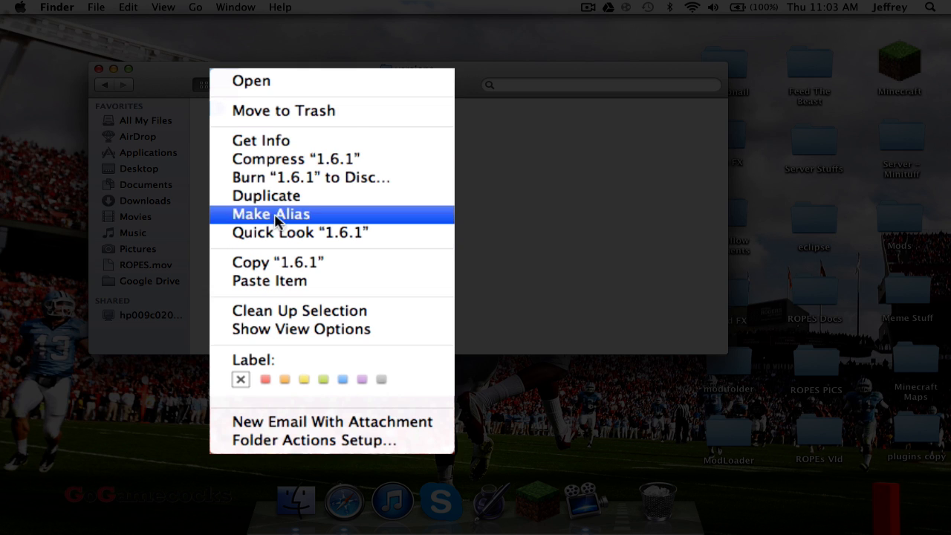
left_click(264, 196)
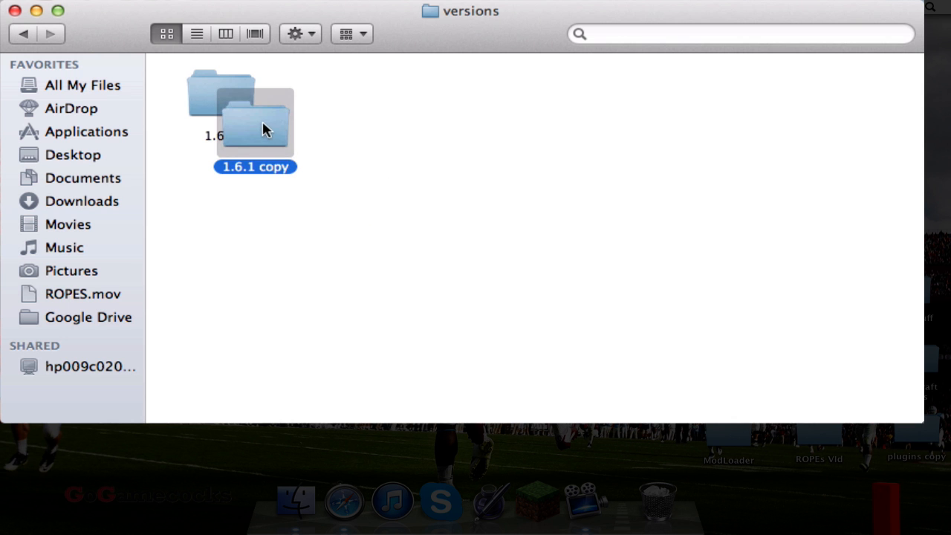
left_click_drag(255, 126, 393, 107)
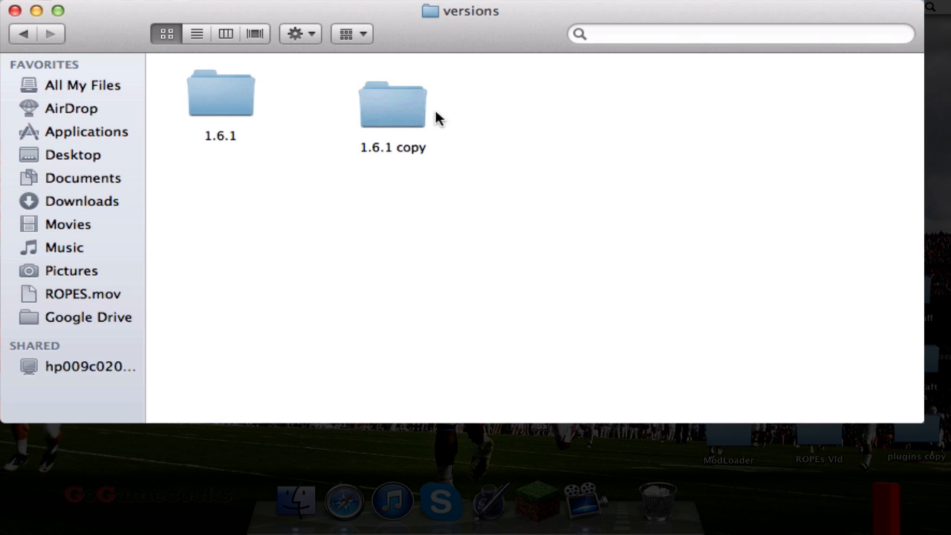
left_click(392, 104)
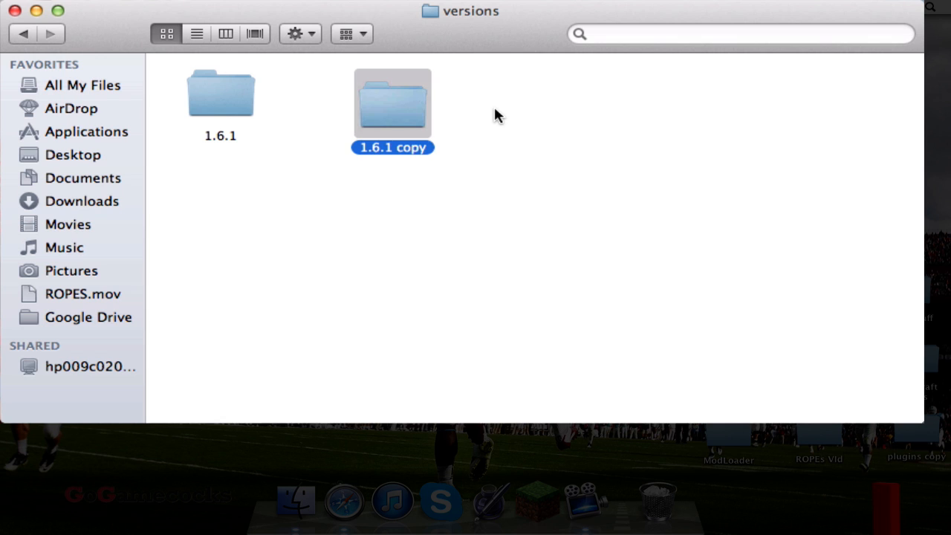
mouse_move(493, 110)
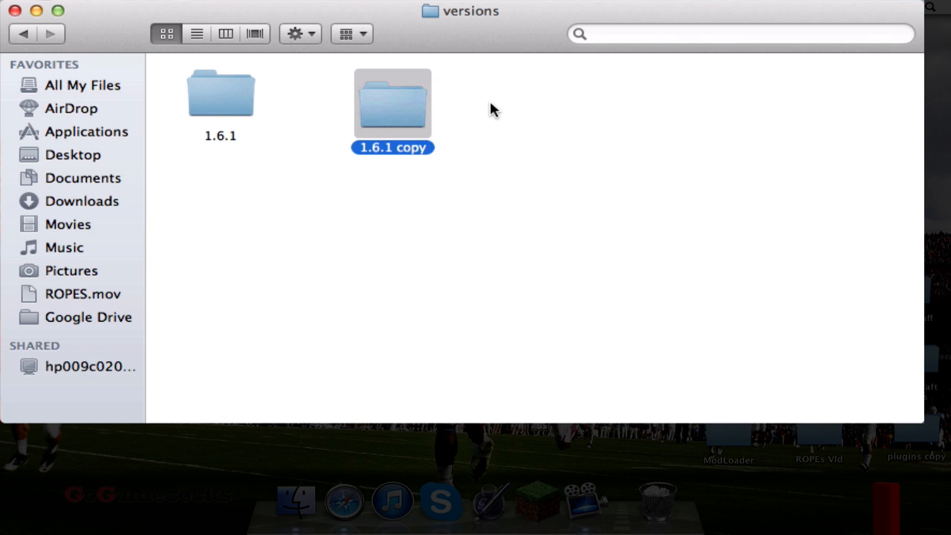
mouse_move(464, 125)
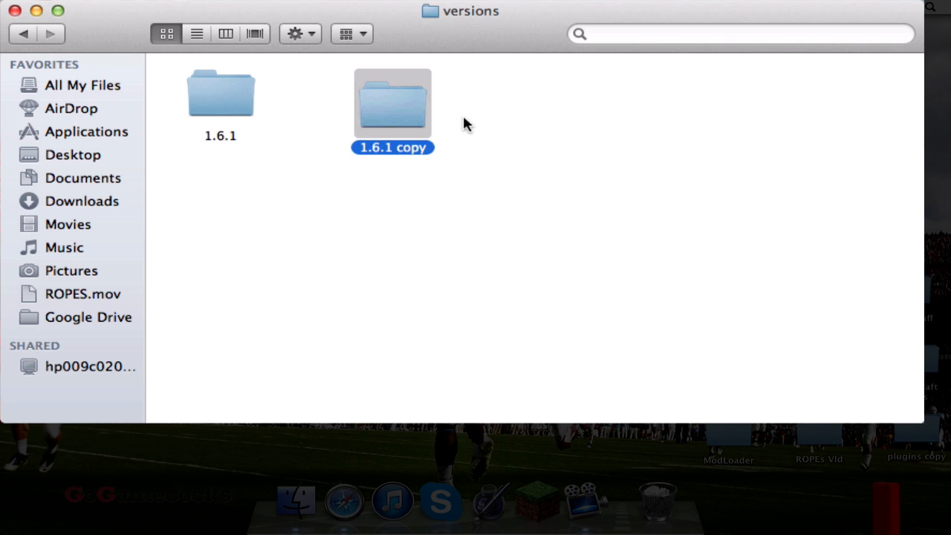
mouse_move(524, 135)
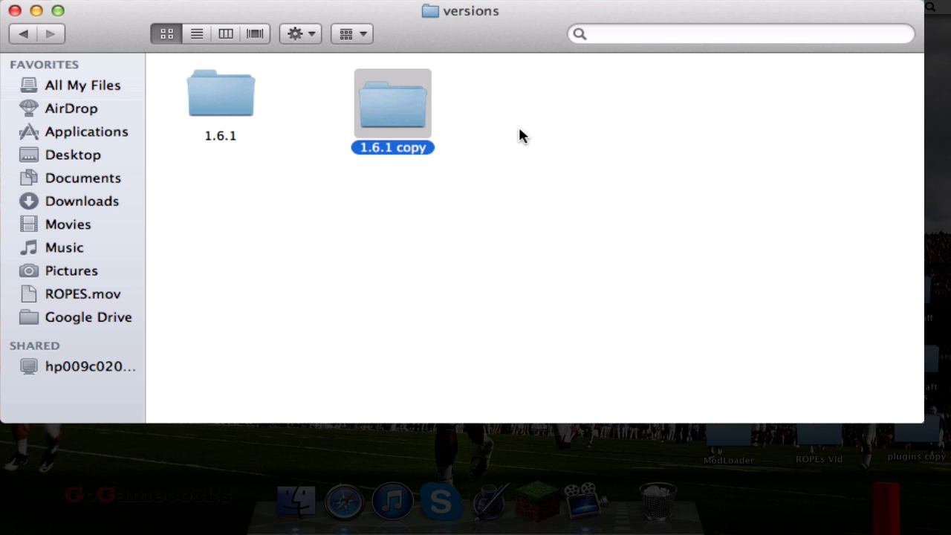
type("mods")
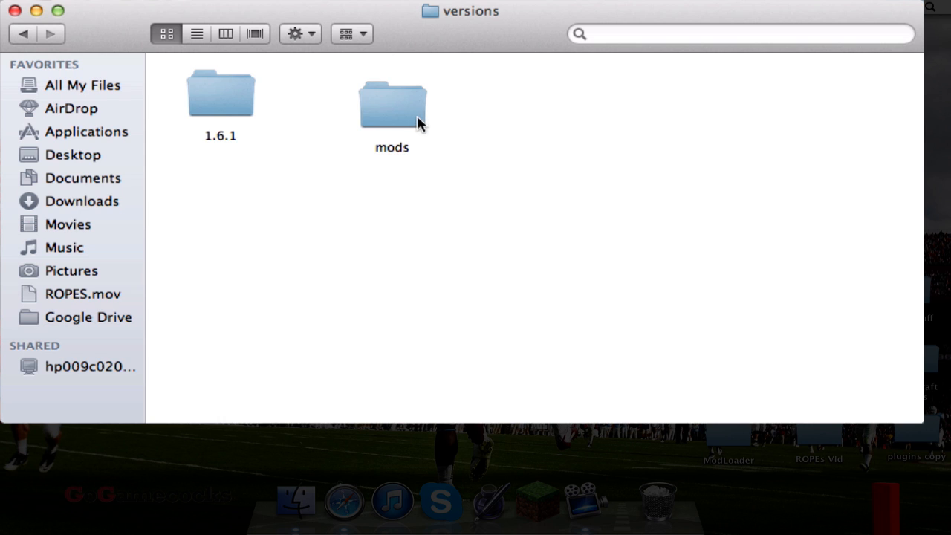
Inside mods, rename 1.6.1.jar and 1.6.1.json to mods.jar and mods.json
double_click(393, 104)
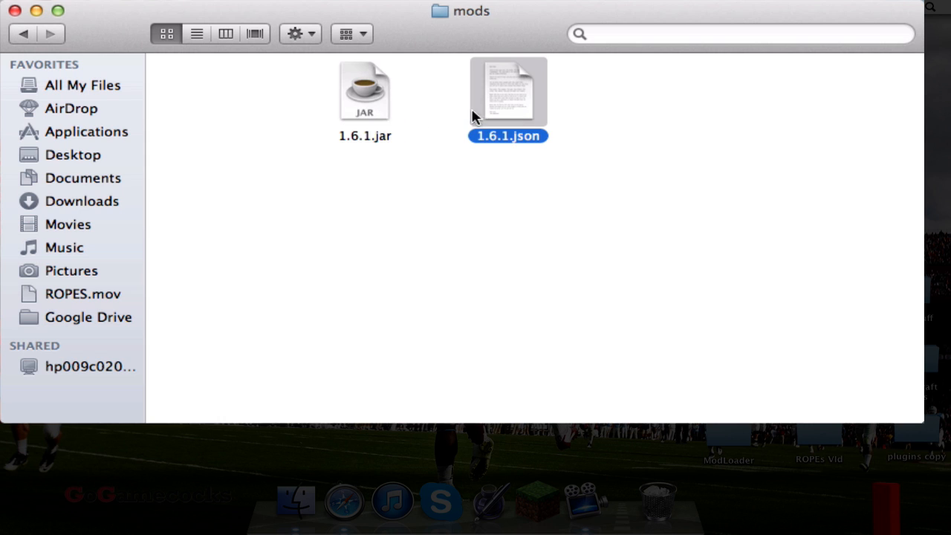
left_click(366, 91)
type("mods")
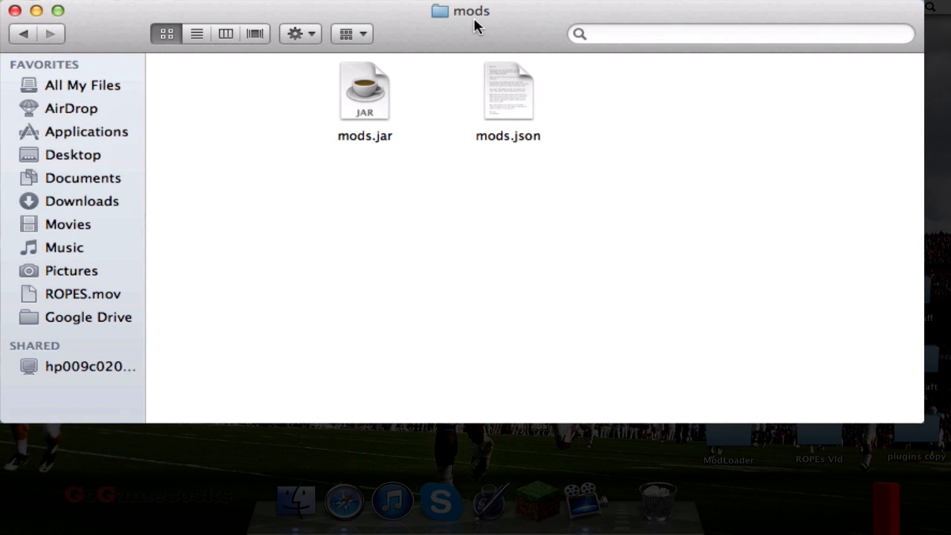
mouse_move(624, 207)
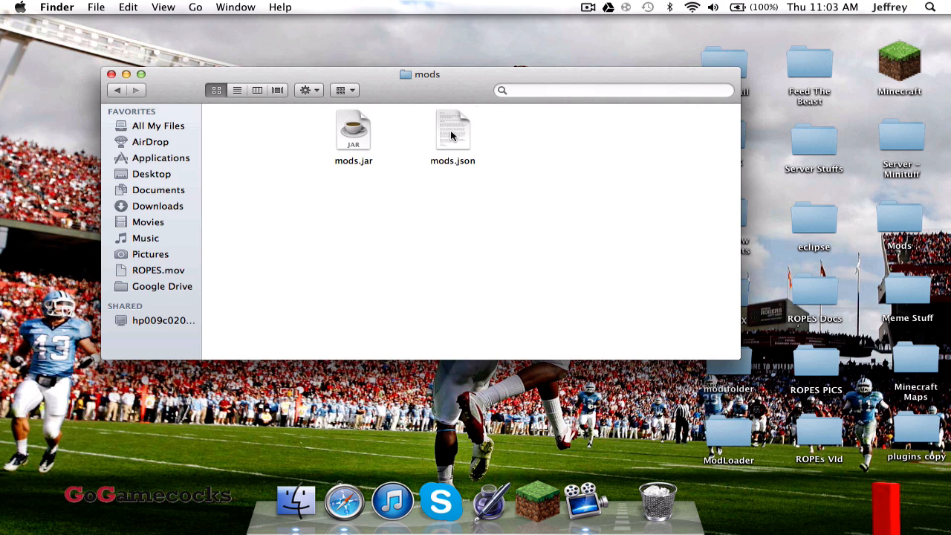
Edit mods.json in TextEdit so its id value reads "mods" and close the file
double_click(452, 131)
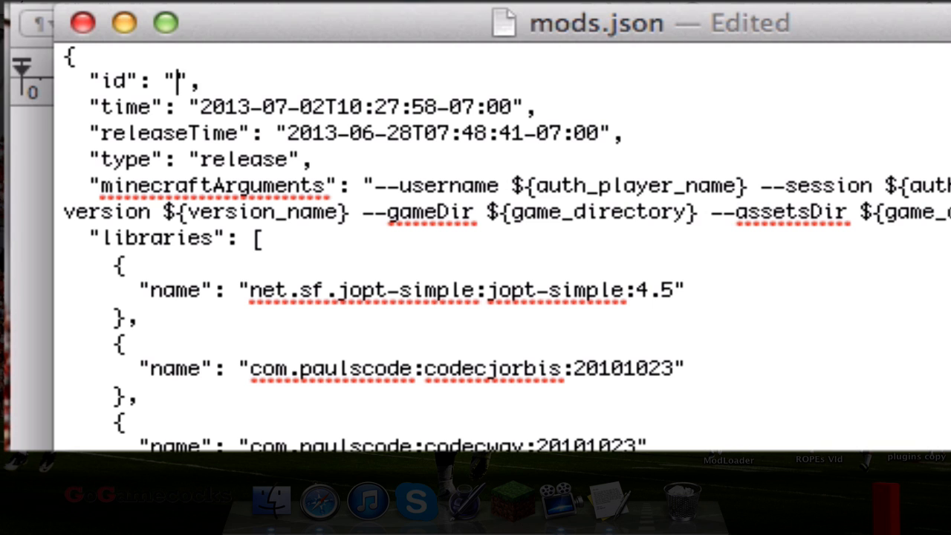
type("mods")
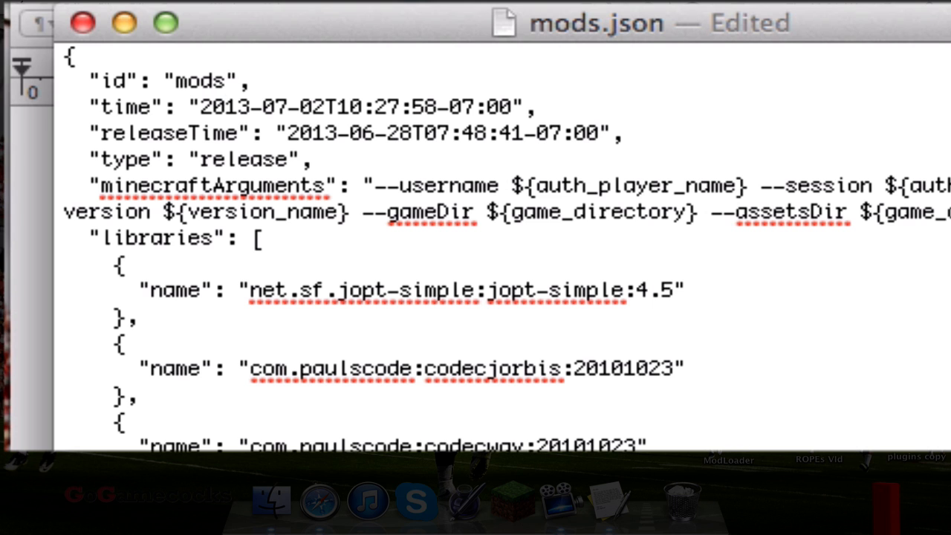
left_click(30, 7)
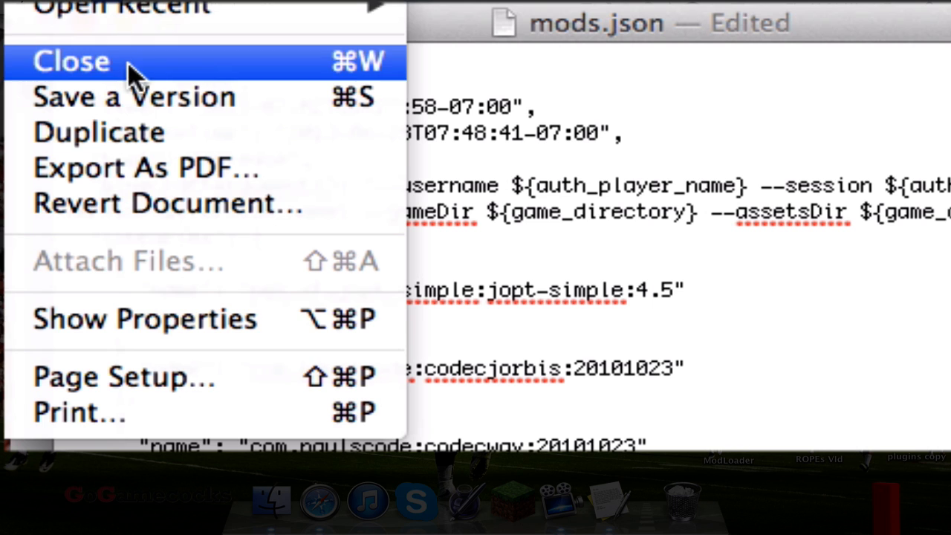
mouse_move(148, 96)
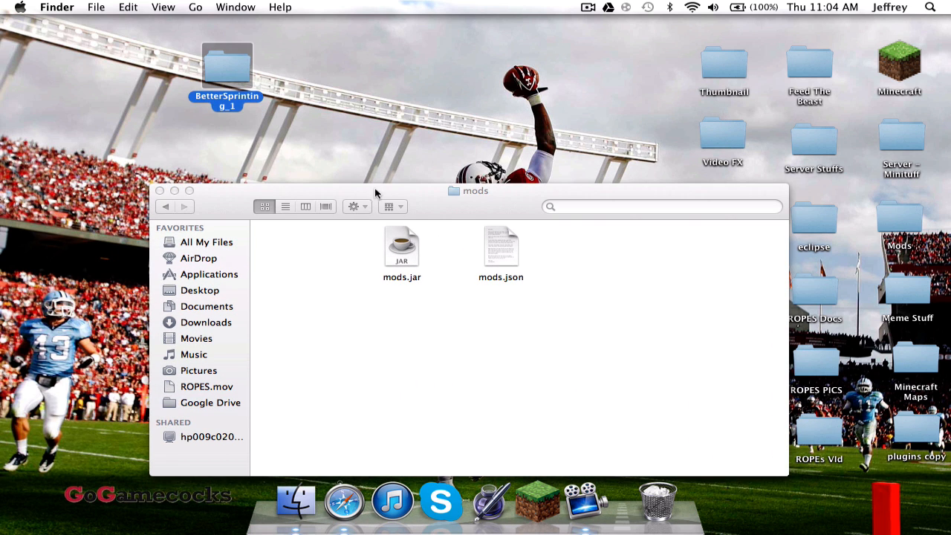
Rename mods.jar to mods.zip and unpack it into an extracted mods folder
left_click_drag(475, 190, 461, 145)
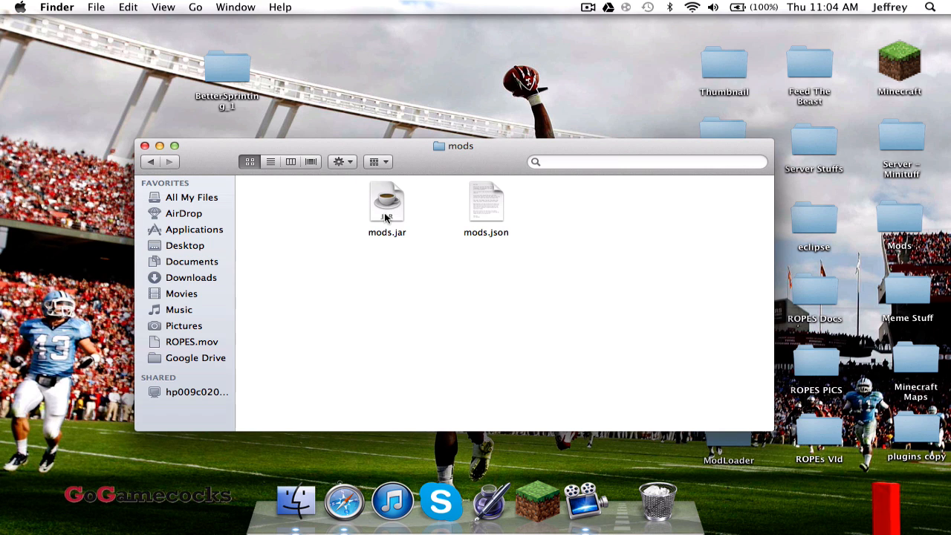
left_click(387, 206)
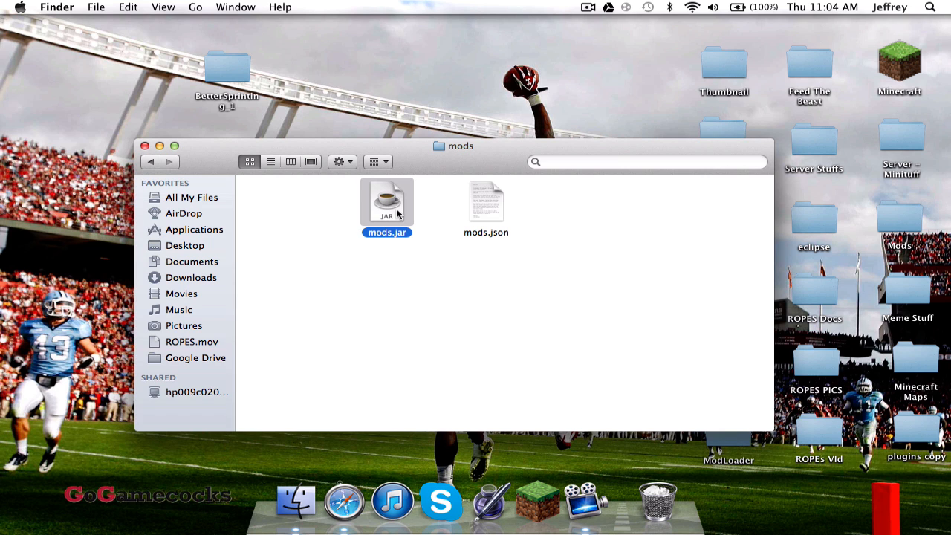
mouse_move(426, 214)
type("zip")
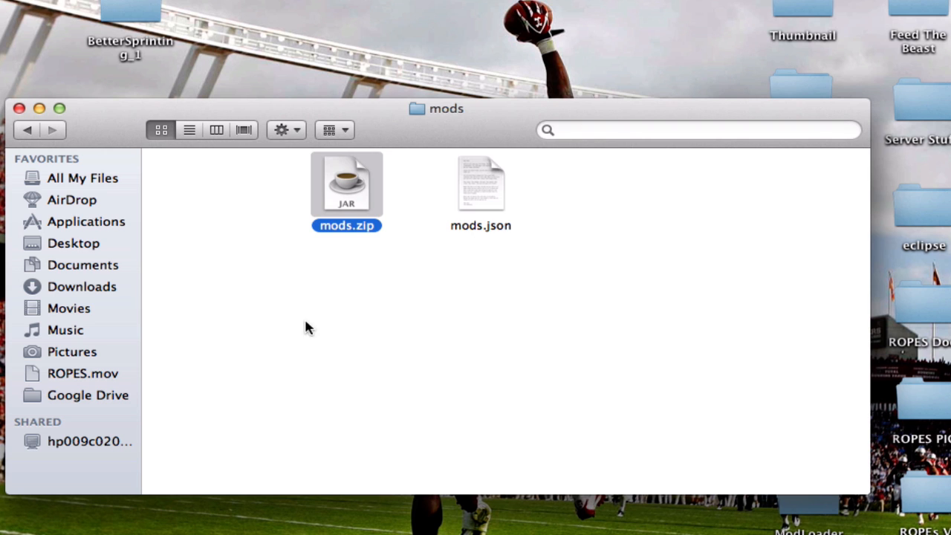
double_click(346, 184)
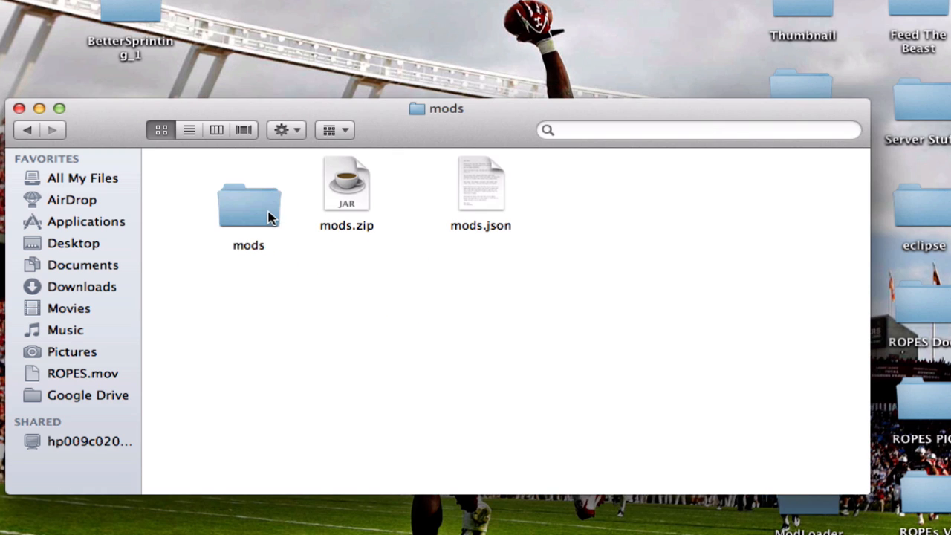
left_click(346, 184)
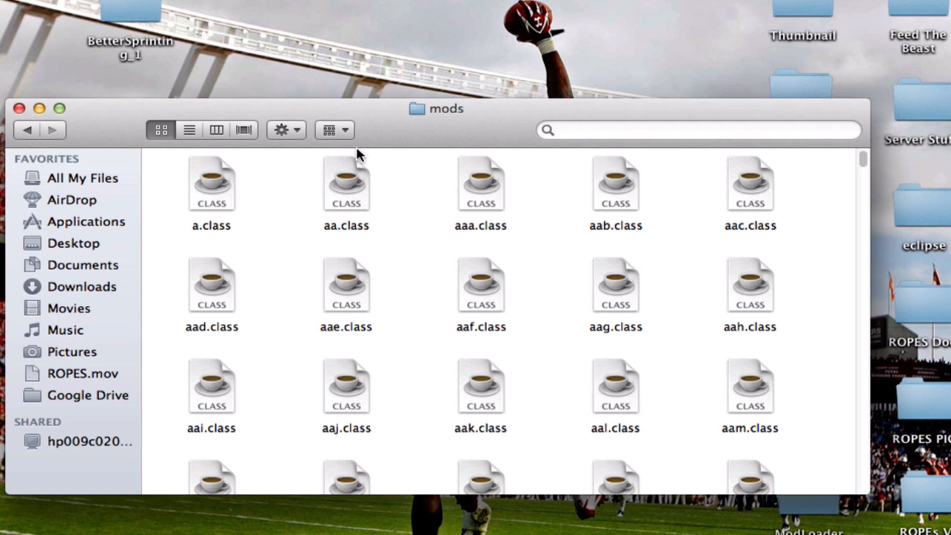
Show the extracted mods folder's class files arranged by Kind
scroll("down", 3)
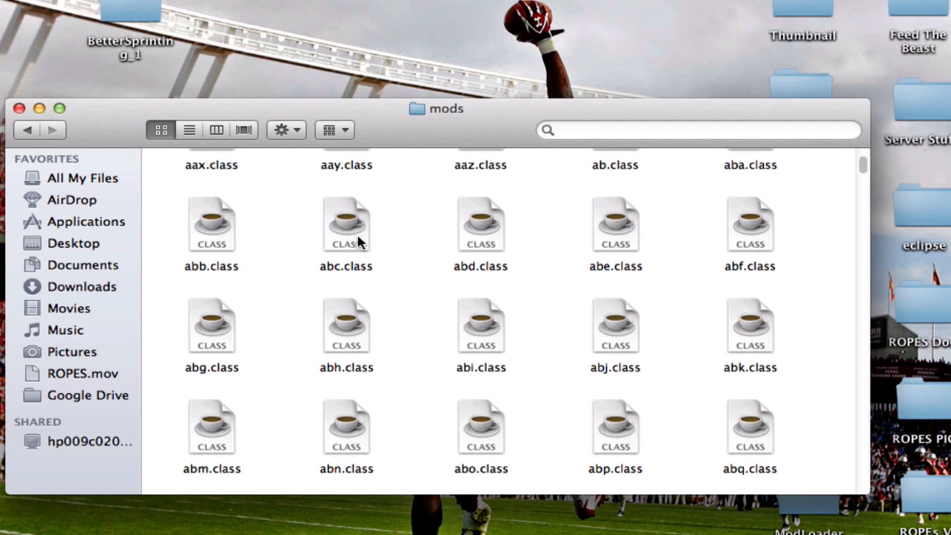
left_click(335, 129)
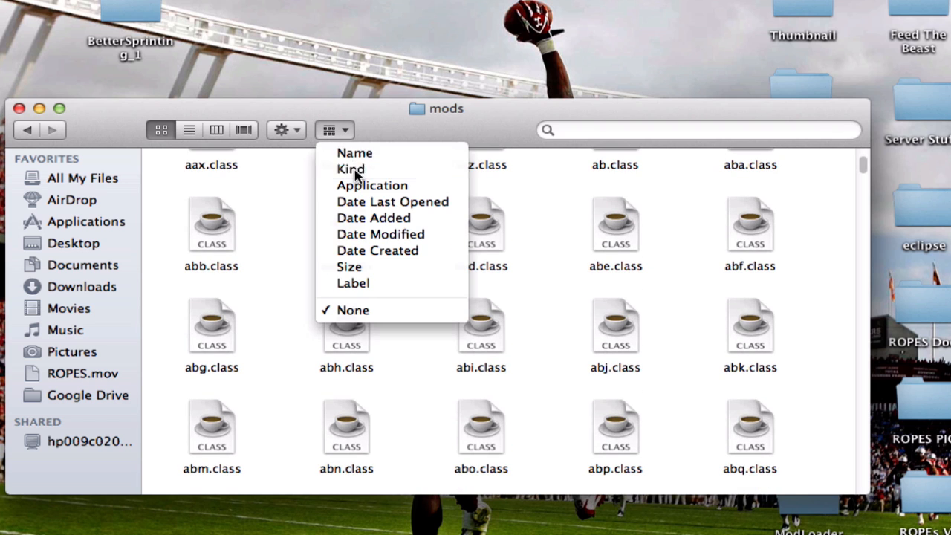
left_click(351, 170)
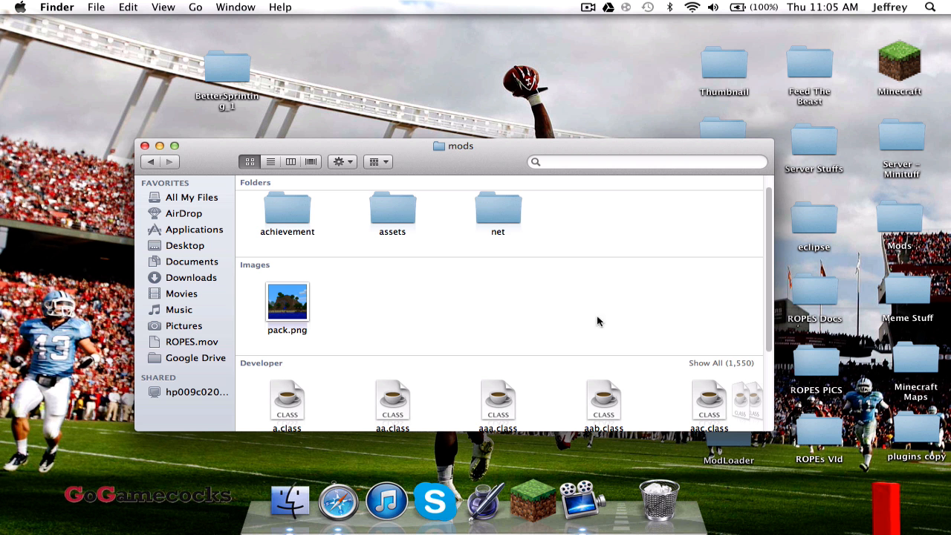
left_click(378, 160)
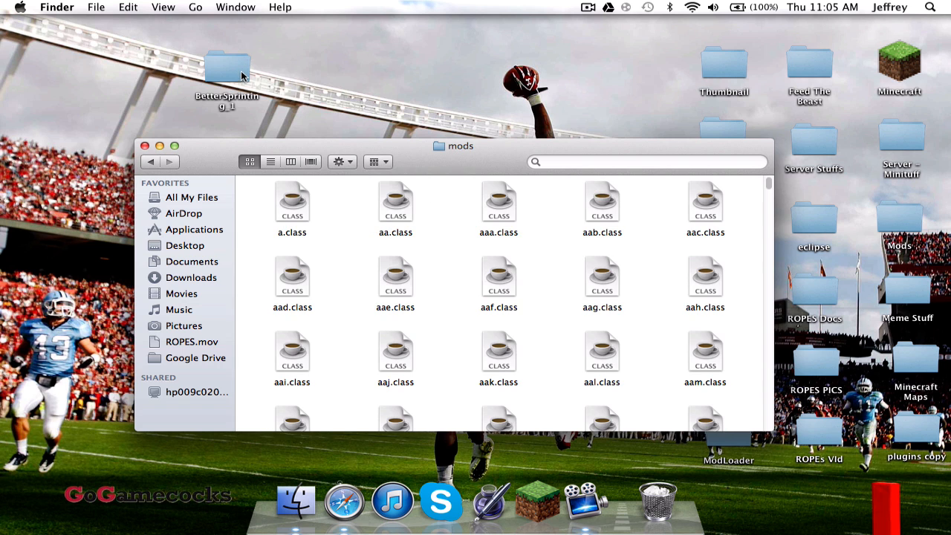
Copy all four class files from the BetterSprinting_1 folder on the desktop
double_click(226, 65)
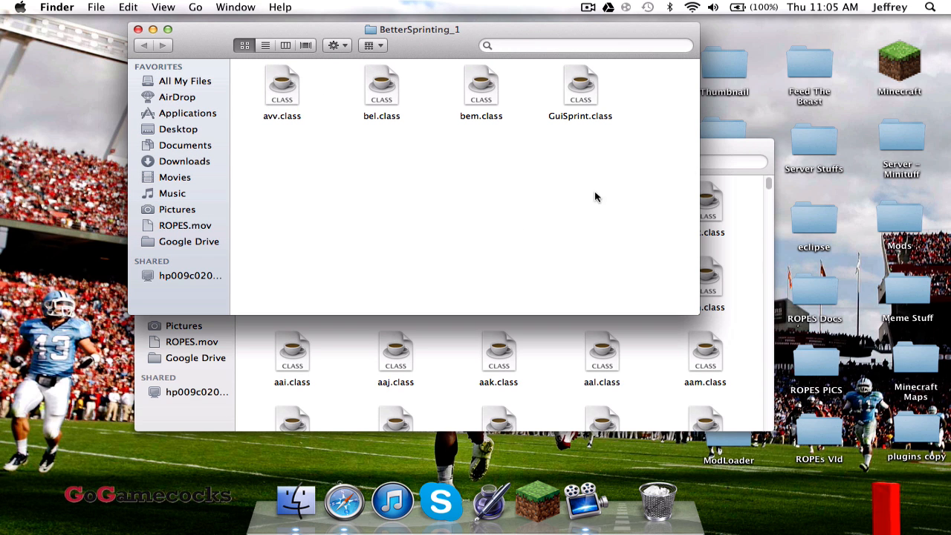
key("cmd+a")
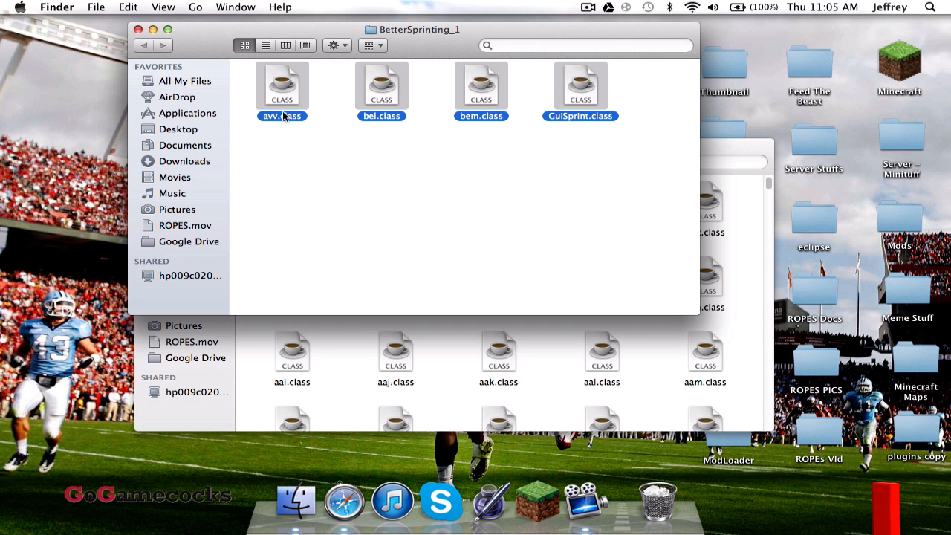
left_click(393, 169)
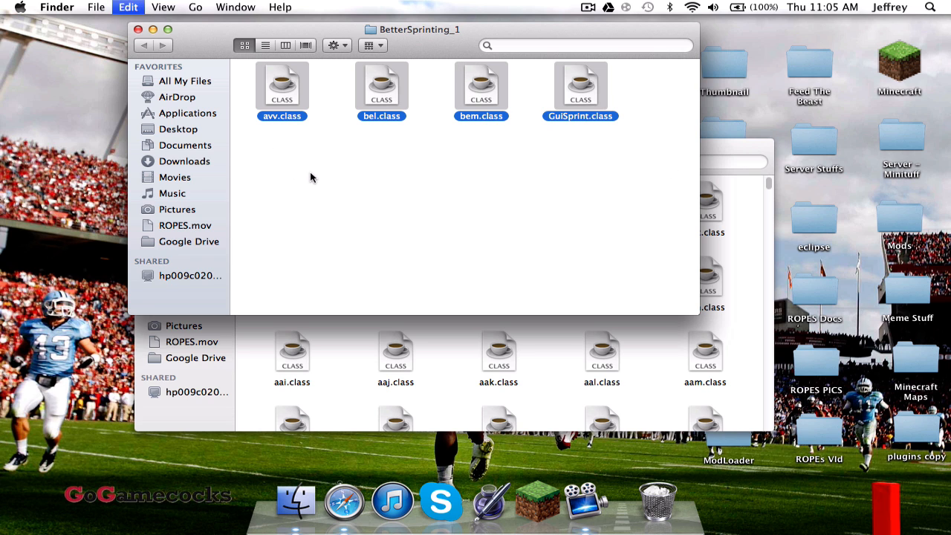
left_click(95, 6)
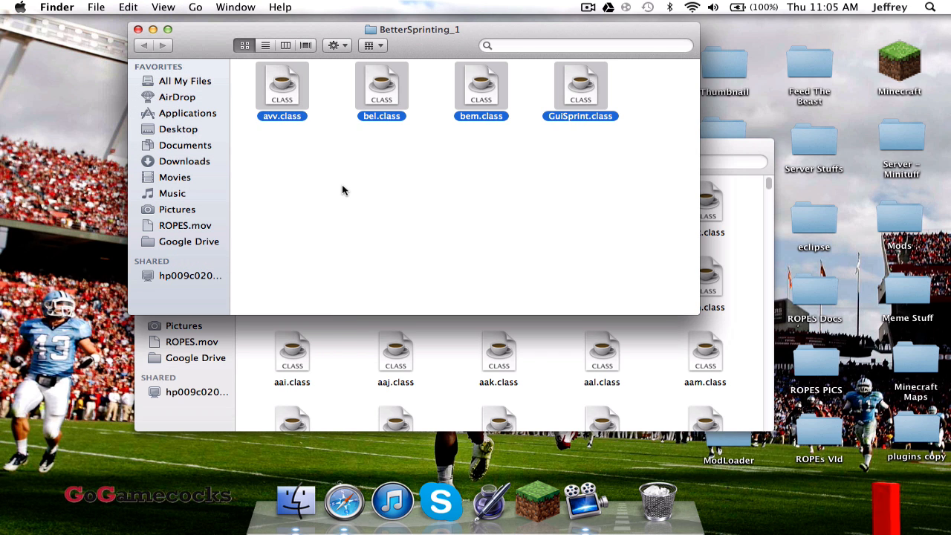
mouse_move(349, 190)
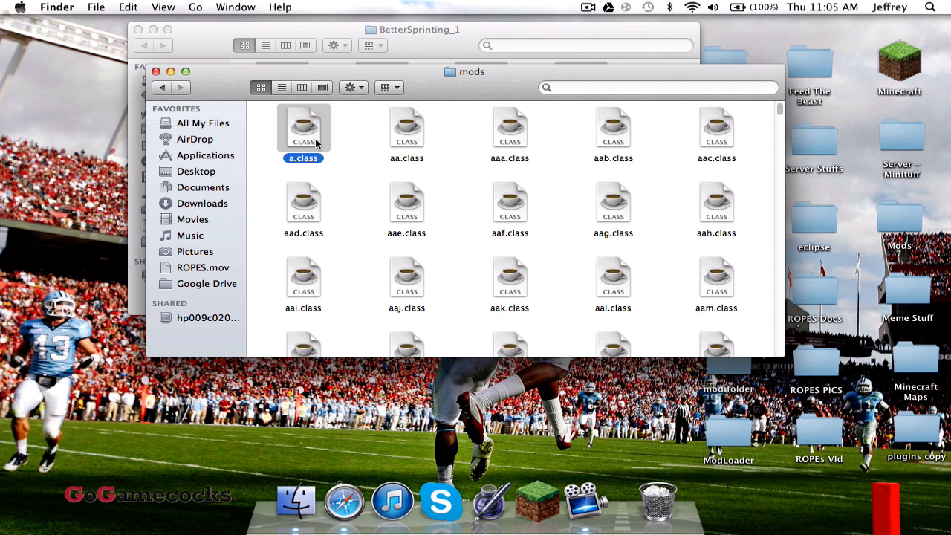
mouse_move(372, 116)
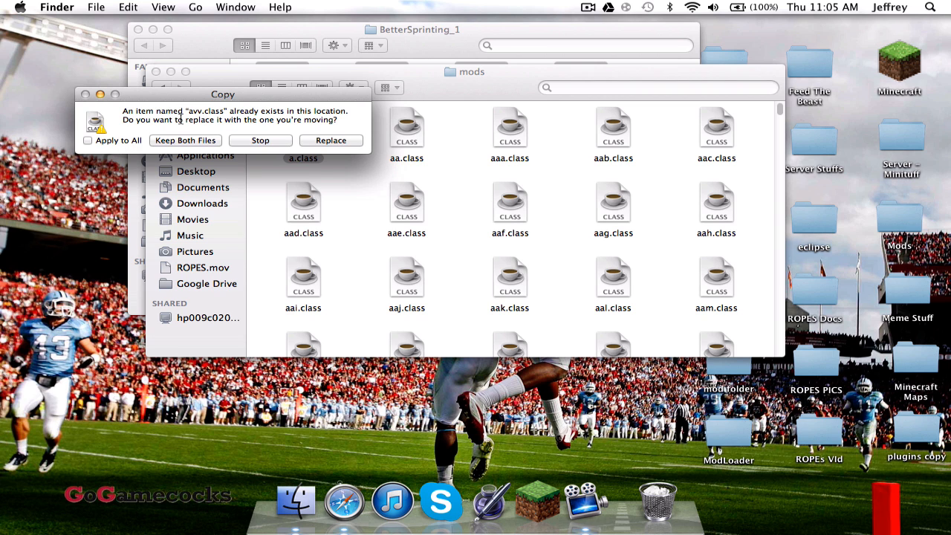
Paste them into mods, replacing every conflicting file via Apply to All
left_click(88, 140)
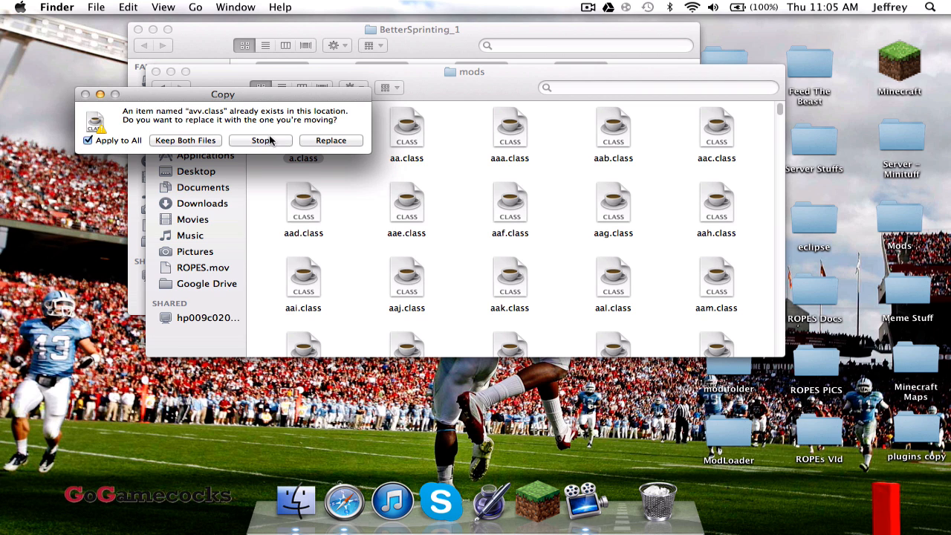
left_click(330, 140)
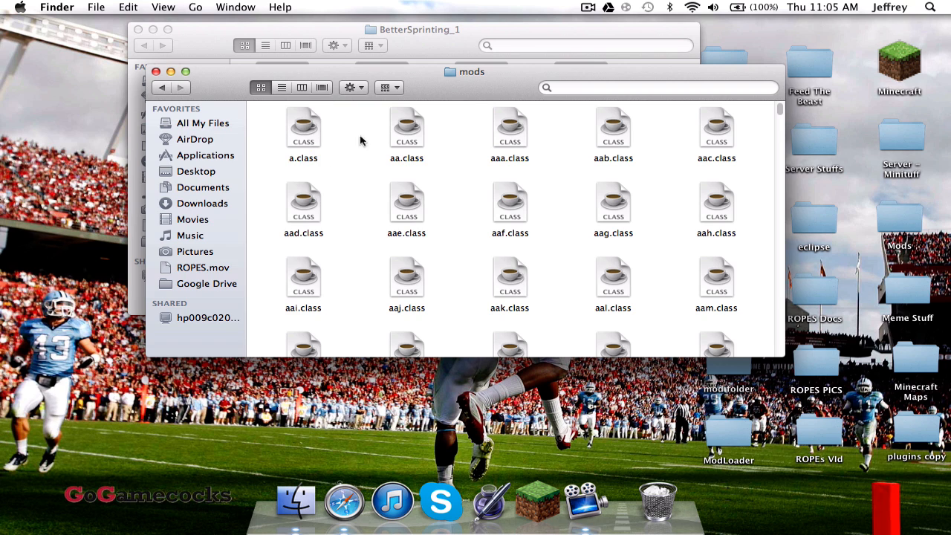
Compress all 1,556 selected files in mods into Archive.zip
left_click(349, 87)
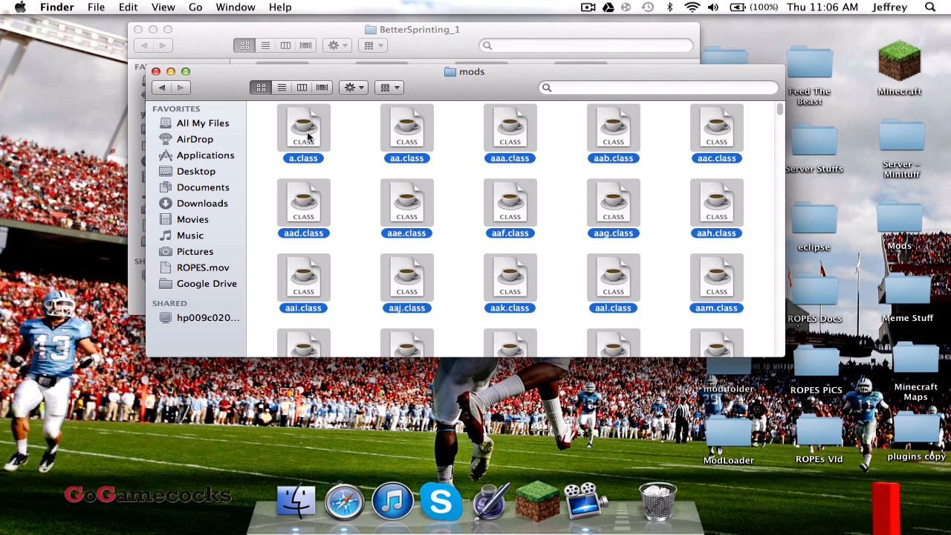
right_click(304, 128)
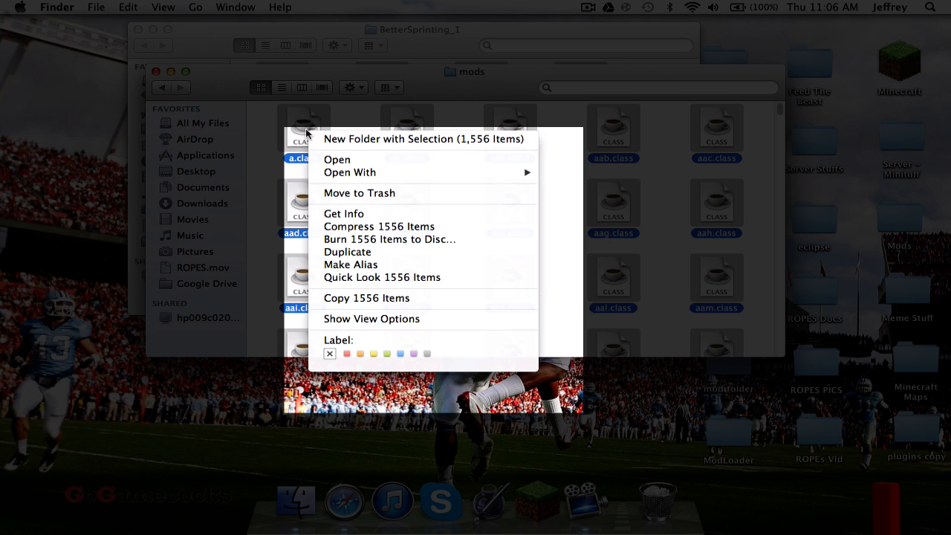
mouse_move(387, 212)
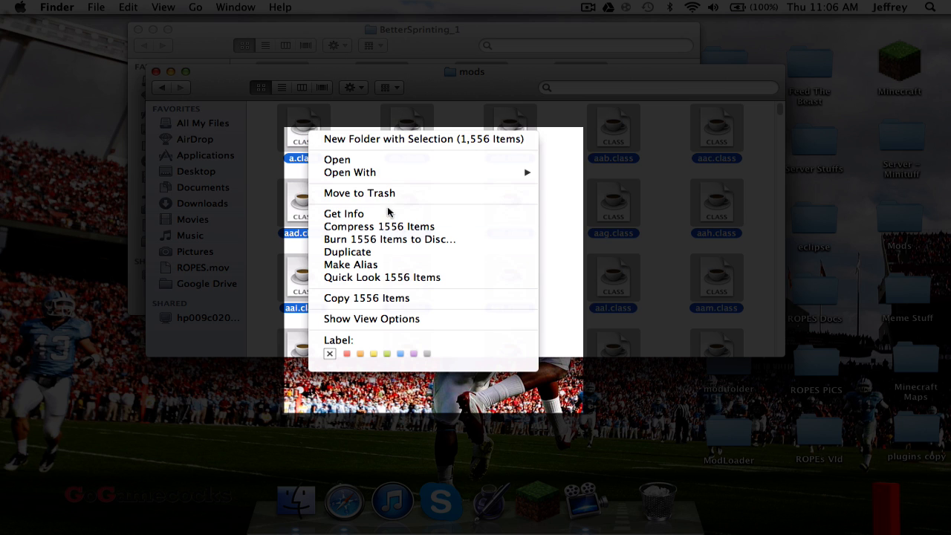
mouse_move(389, 237)
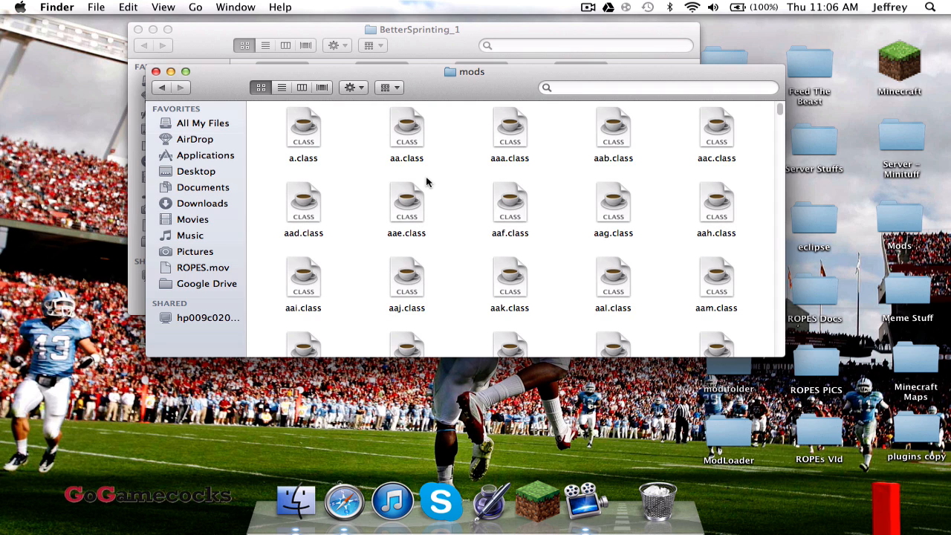
mouse_move(184, 95)
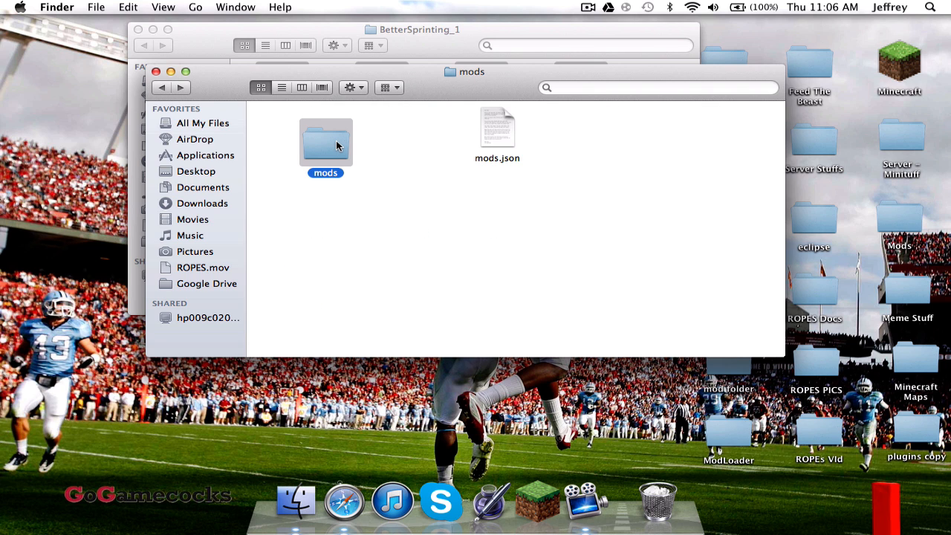
mouse_move(381, 141)
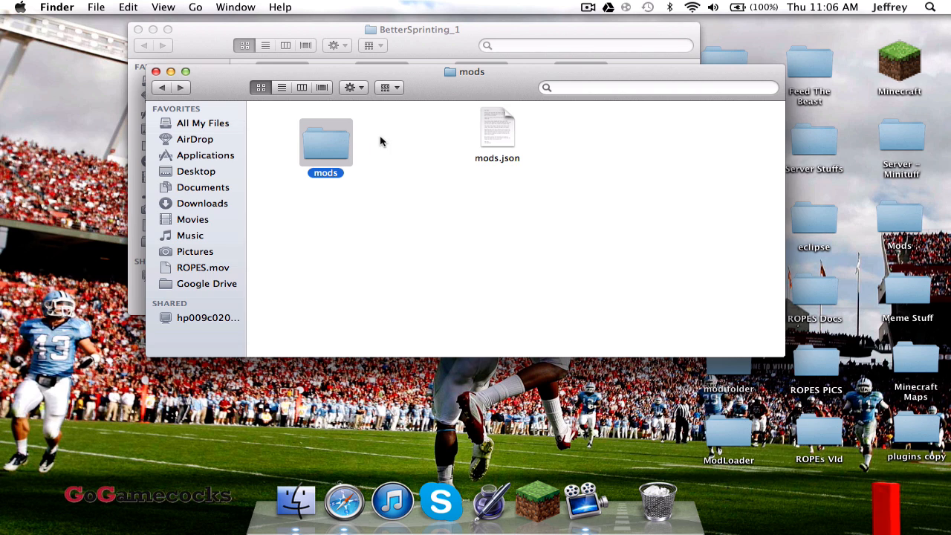
left_click(357, 148)
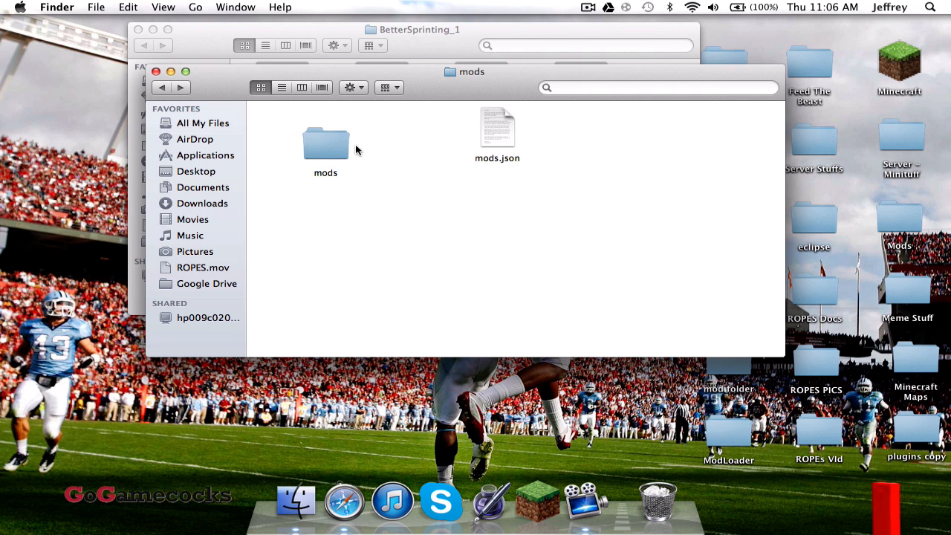
mouse_move(336, 147)
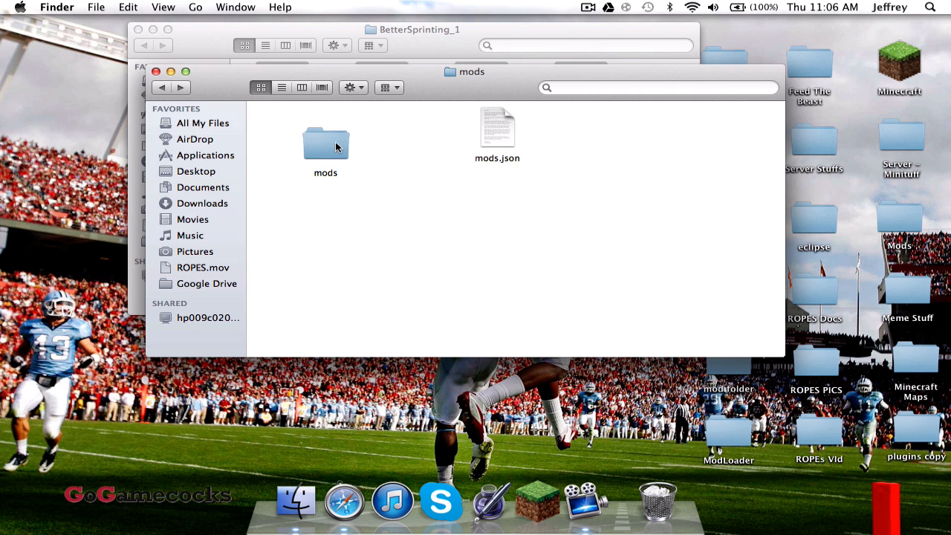
mouse_move(339, 149)
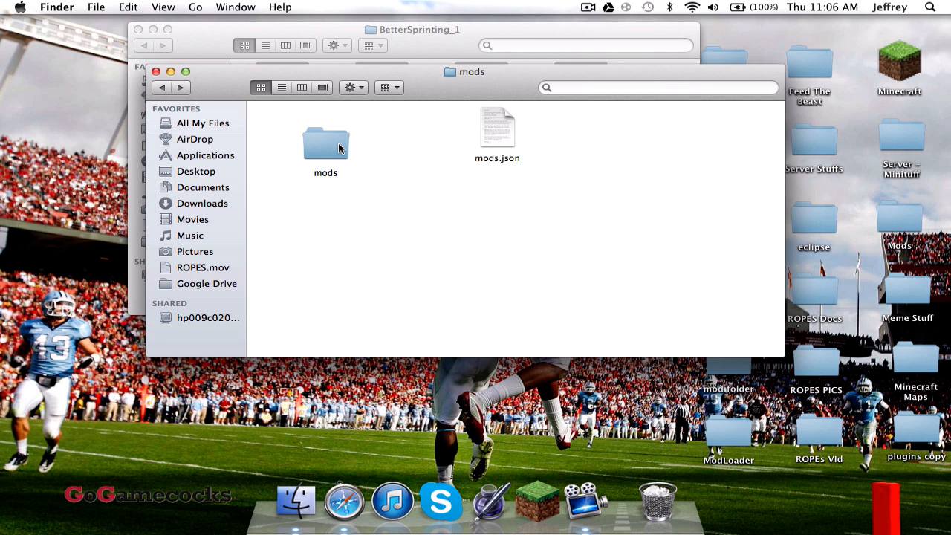
Arrange mods by Kind and move Archive.zip out of it onto the desktop
double_click(325, 141)
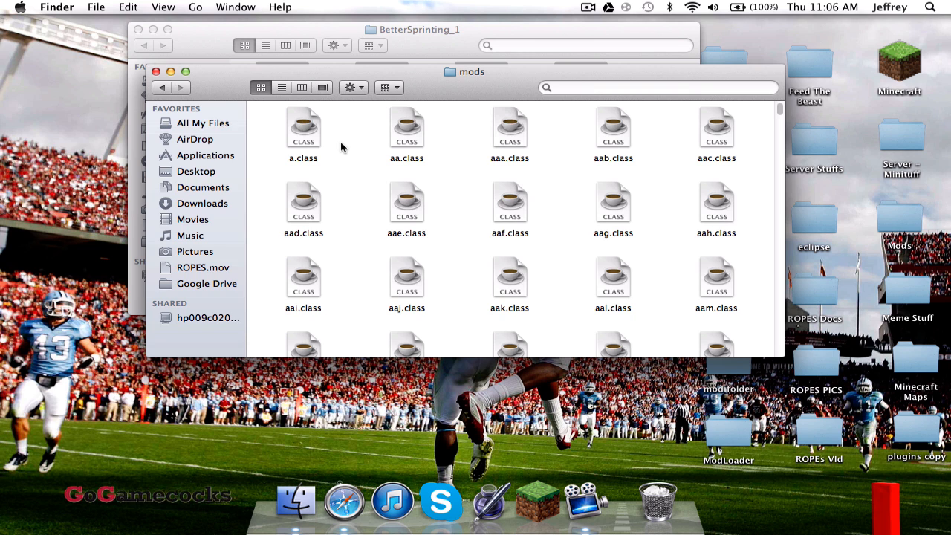
scroll("down", 3)
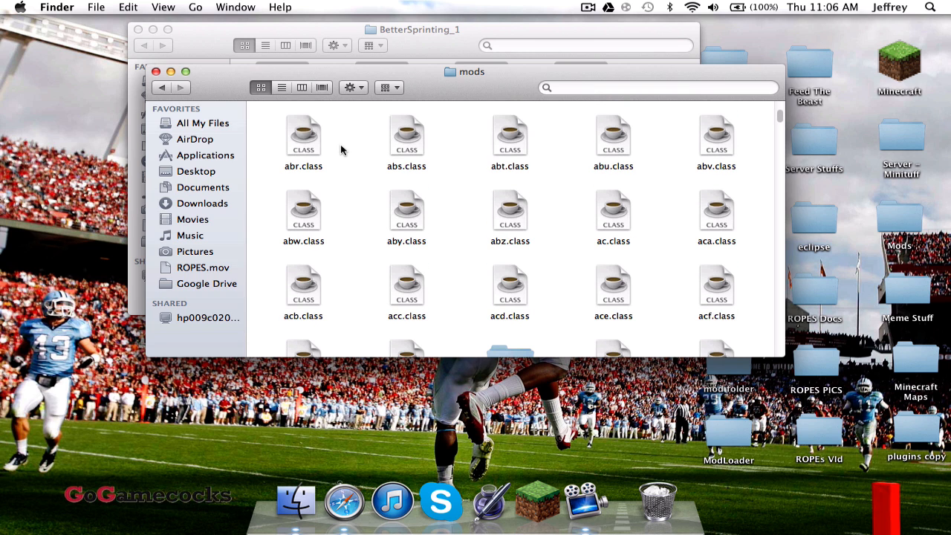
left_click(387, 86)
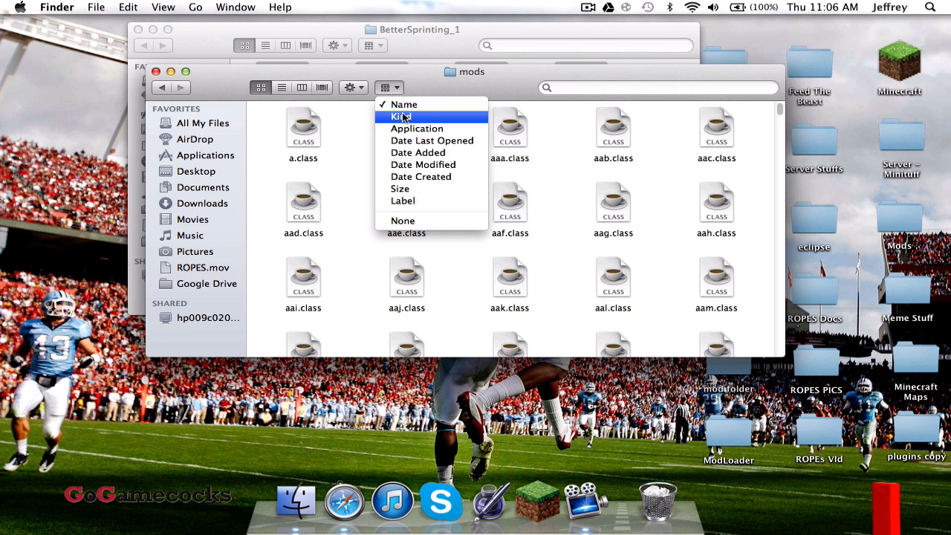
left_click(401, 116)
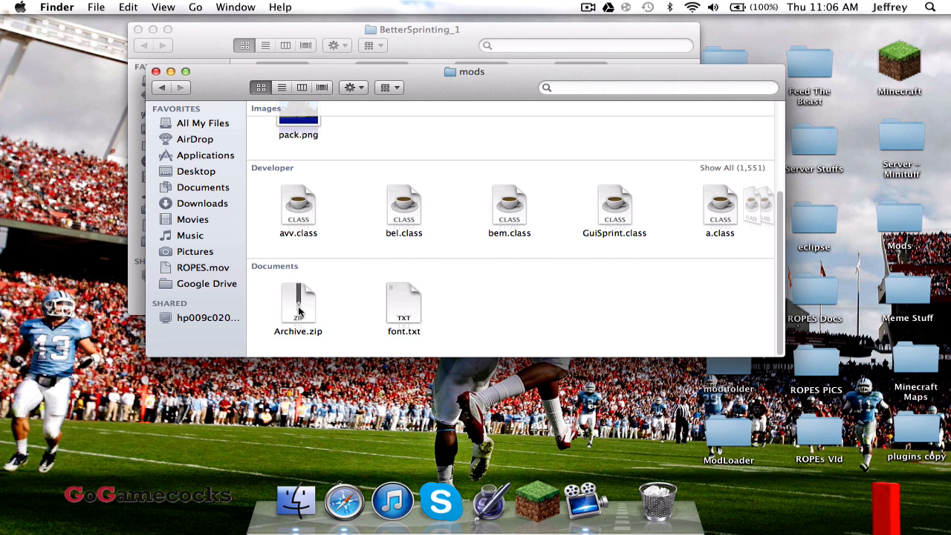
left_click_drag(298, 305, 92, 245)
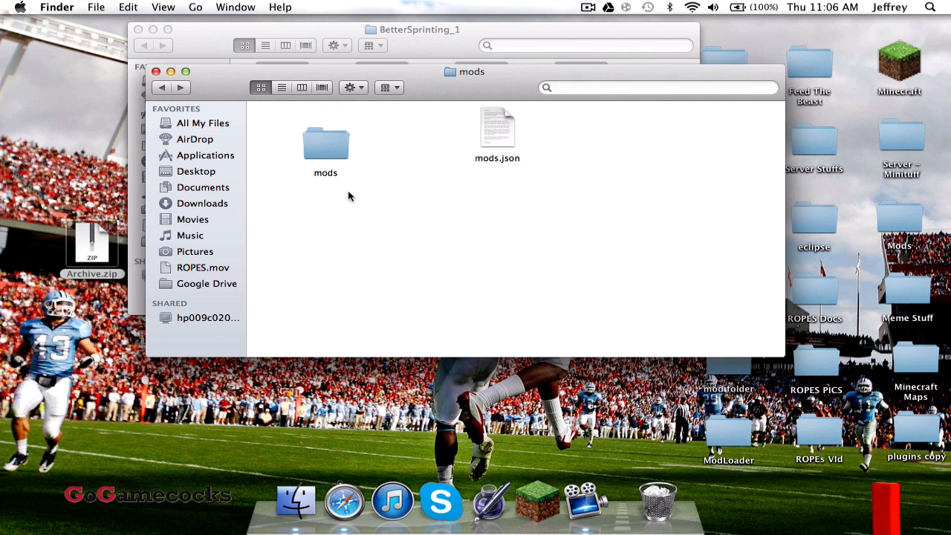
Move the extracted mods folder to the Trash
right_click(325, 141)
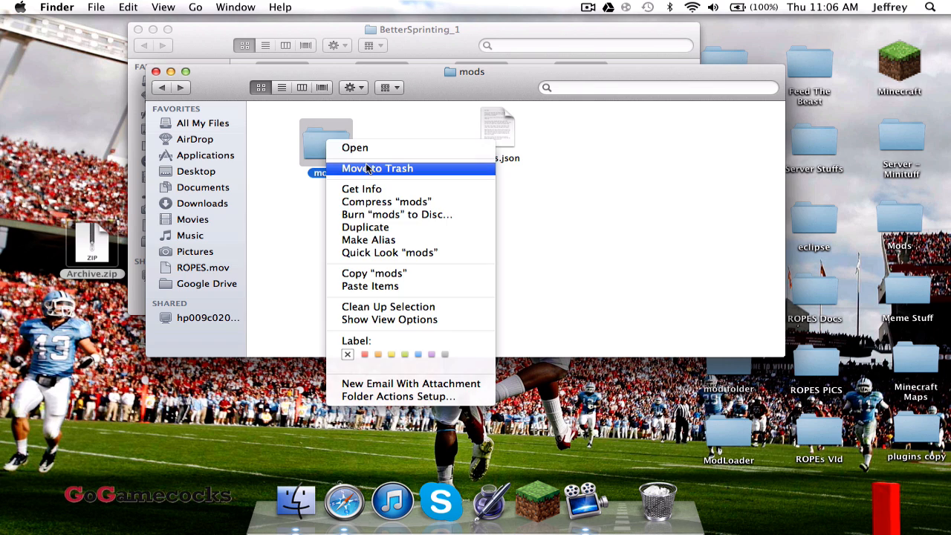
left_click(377, 168)
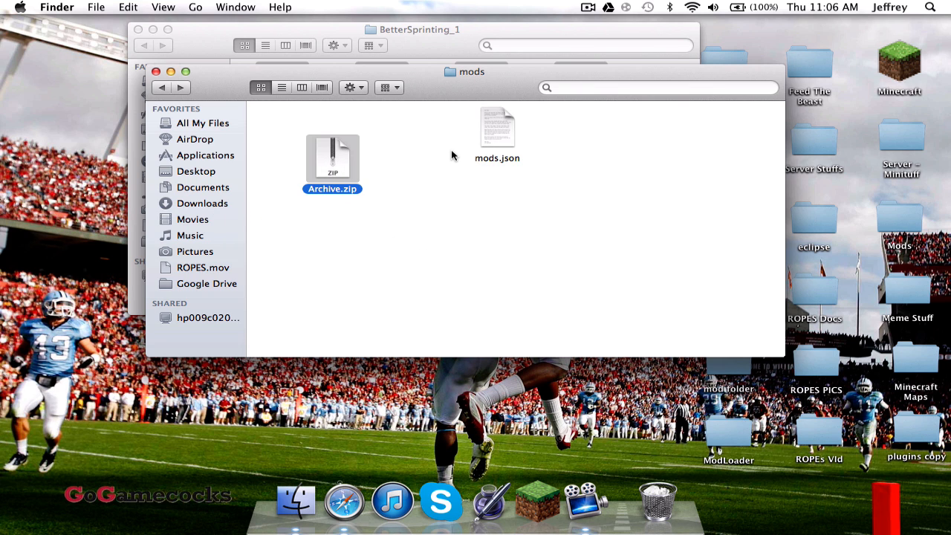
Rename Archive.zip to mods.jar beside mods.json and close the mods window
left_click(333, 188)
type("mods.jar")
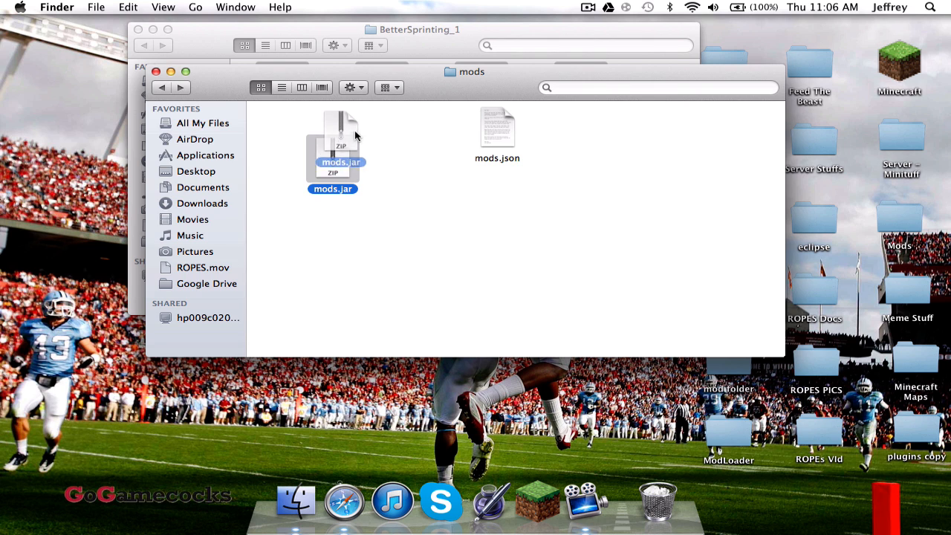
left_click_drag(333, 148, 353, 141)
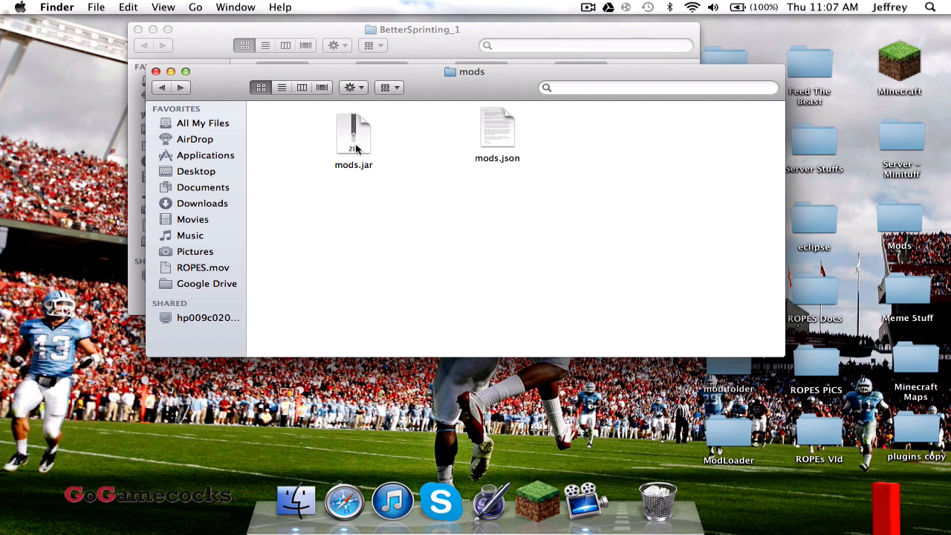
left_click(353, 137)
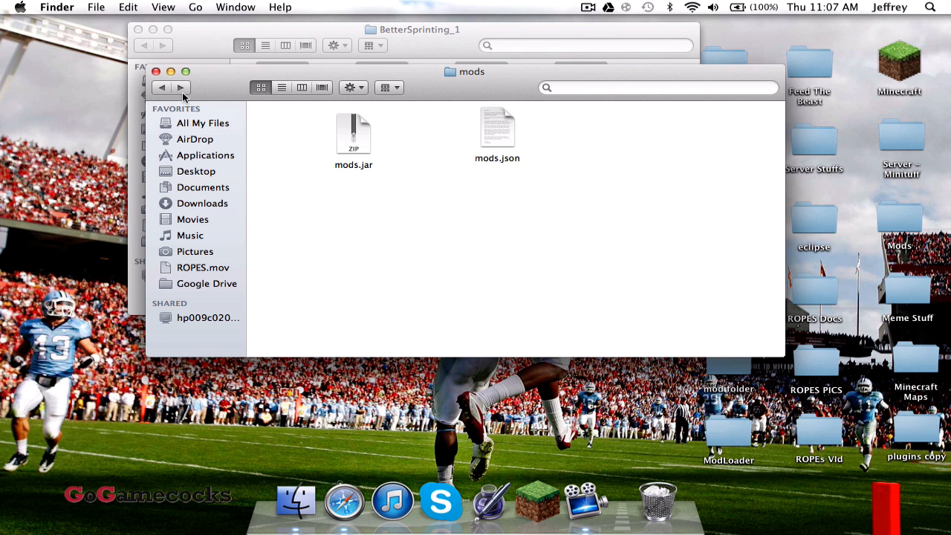
left_click(162, 88)
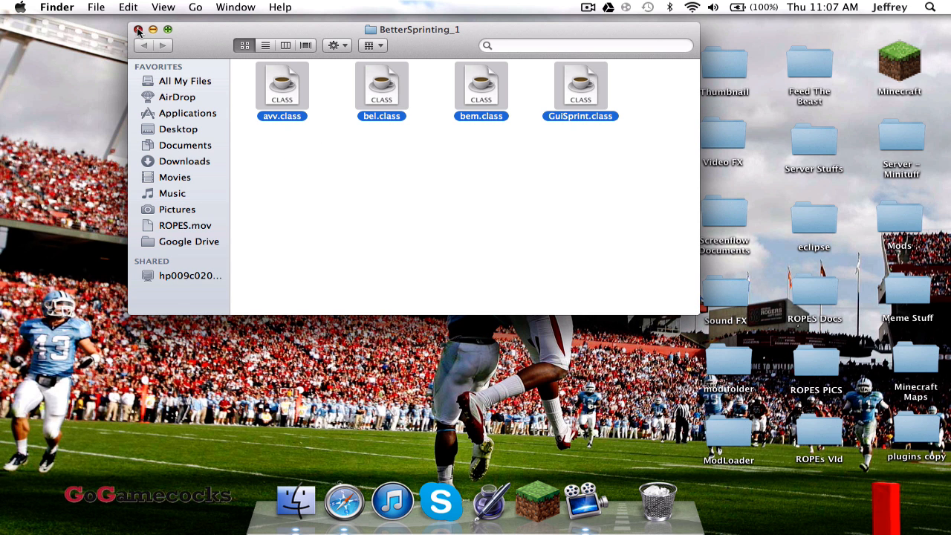
Create a launcher profile named Mods using version 'release mods' and save it
left_click(138, 30)
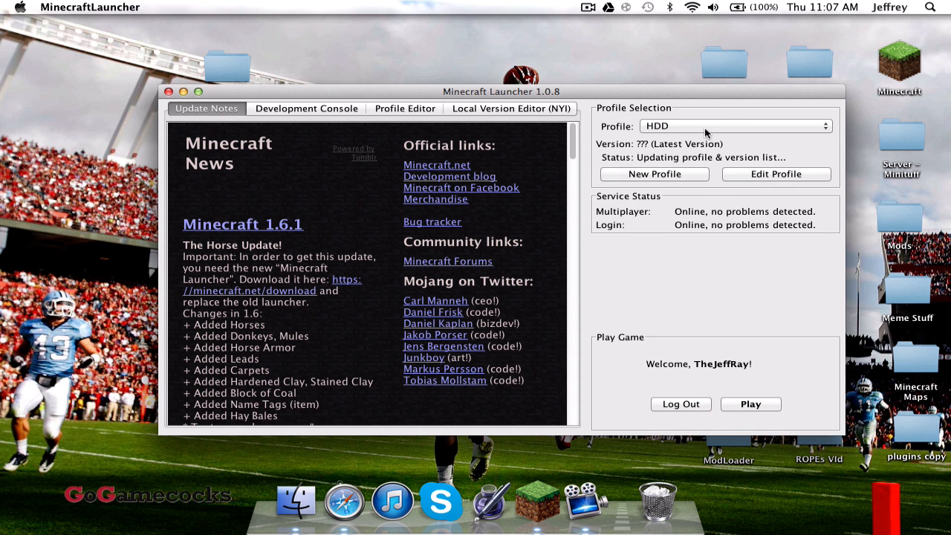
mouse_move(681, 131)
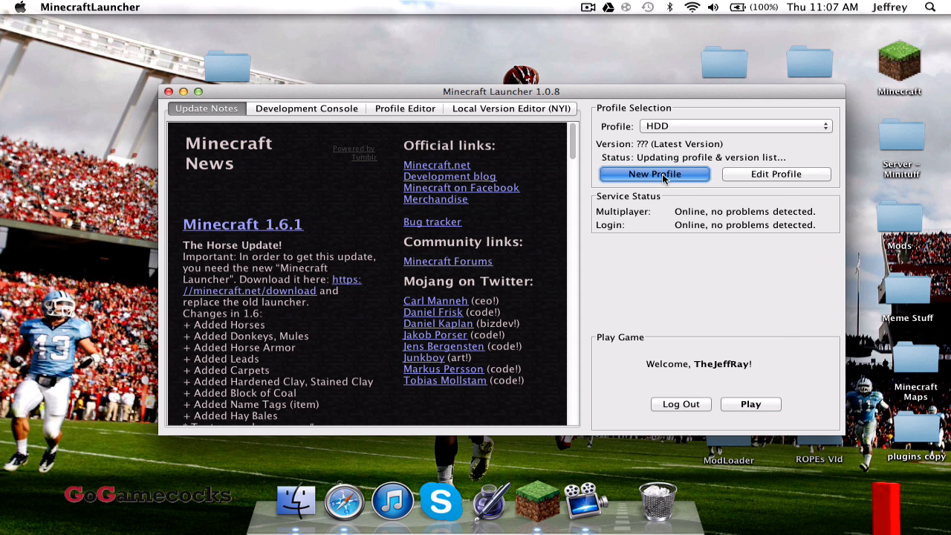
left_click(654, 174)
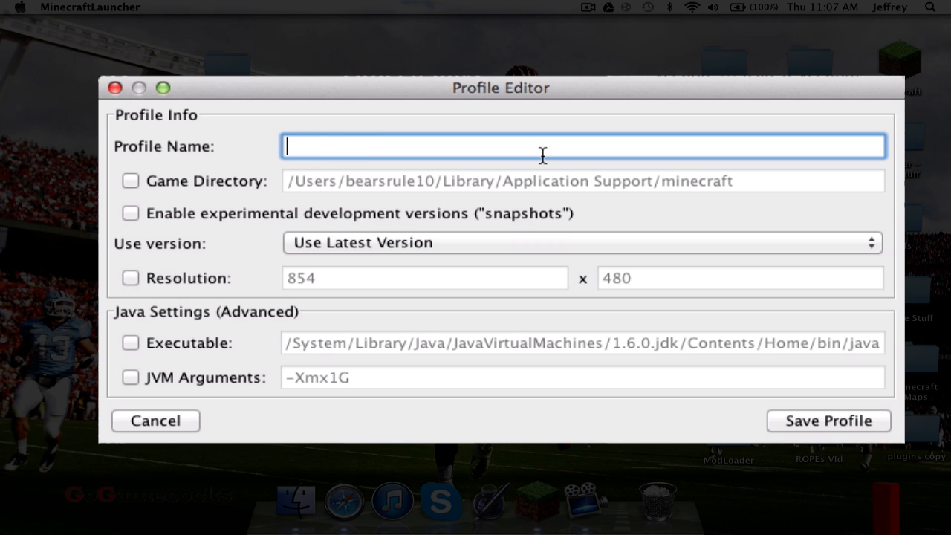
type("Mods")
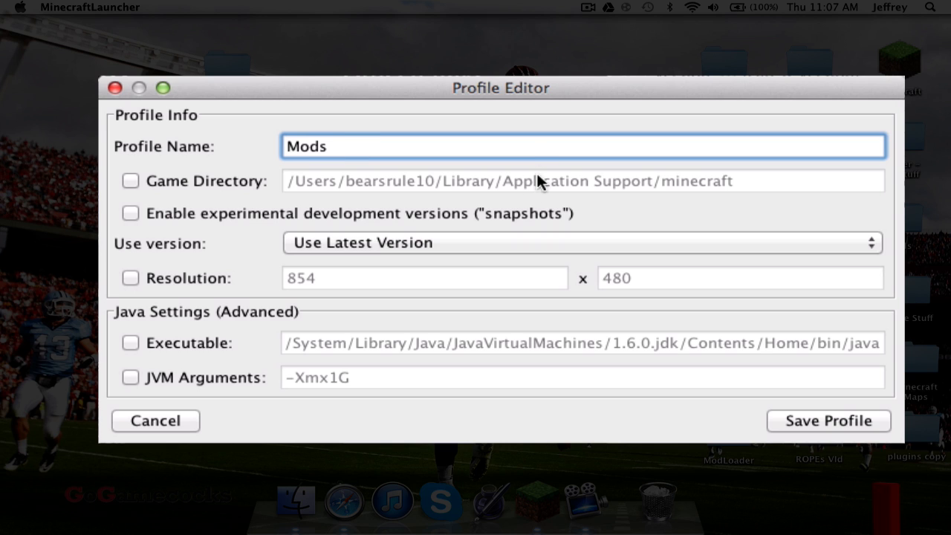
mouse_move(172, 91)
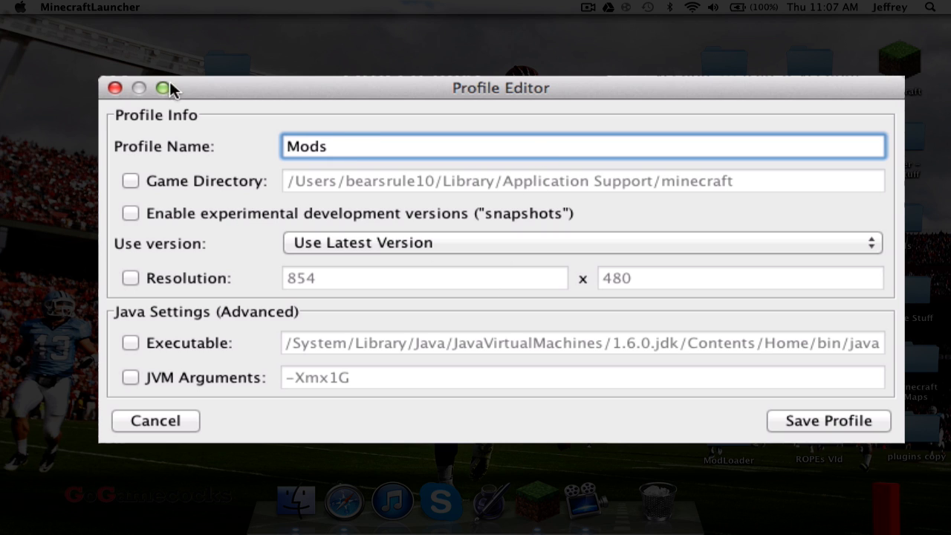
mouse_move(172, 268)
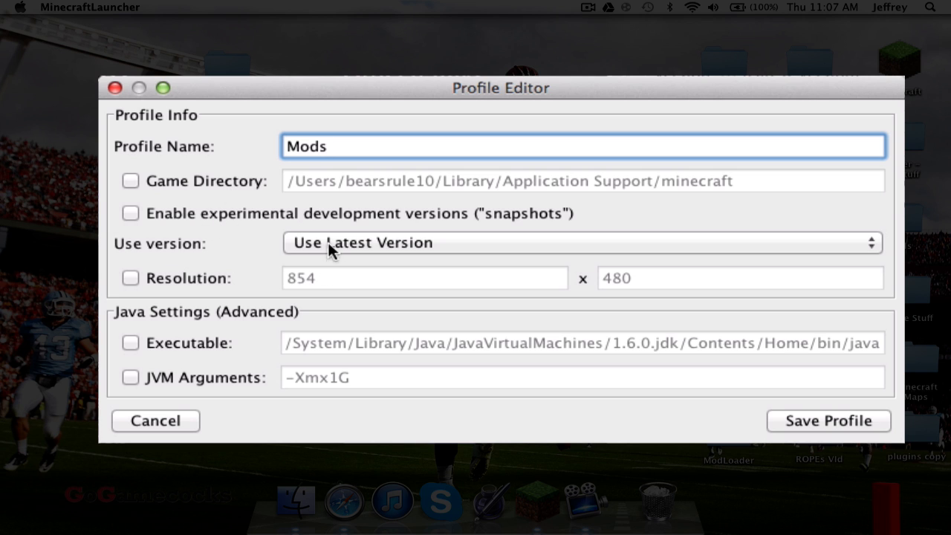
left_click(582, 244)
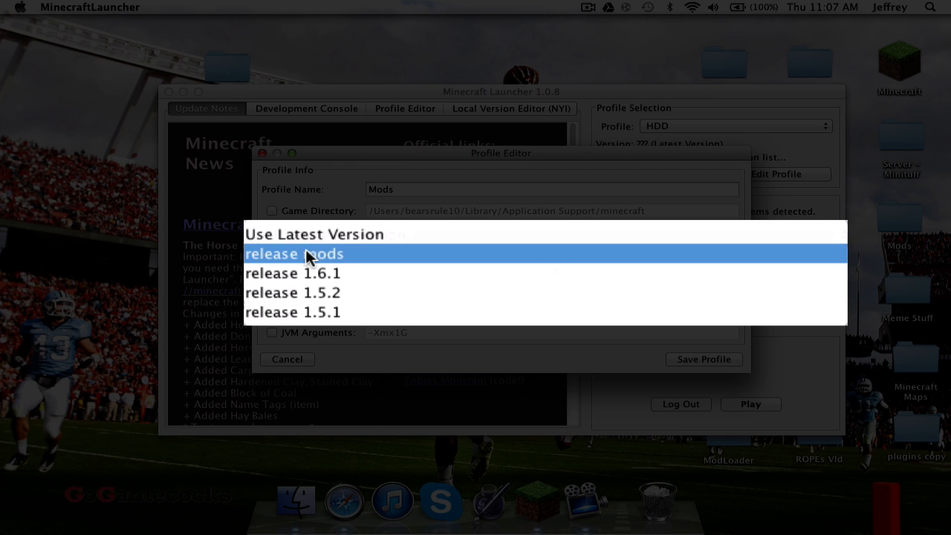
mouse_move(321, 259)
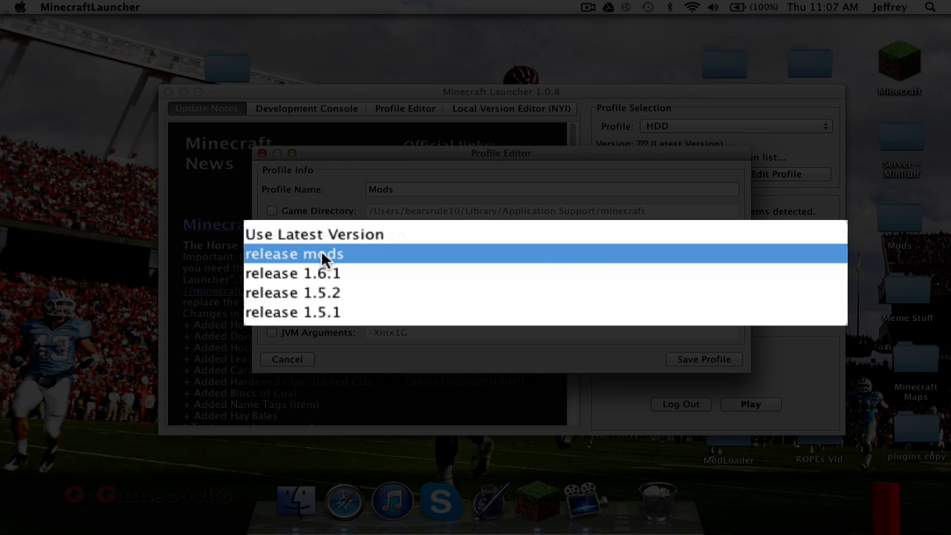
left_click(294, 253)
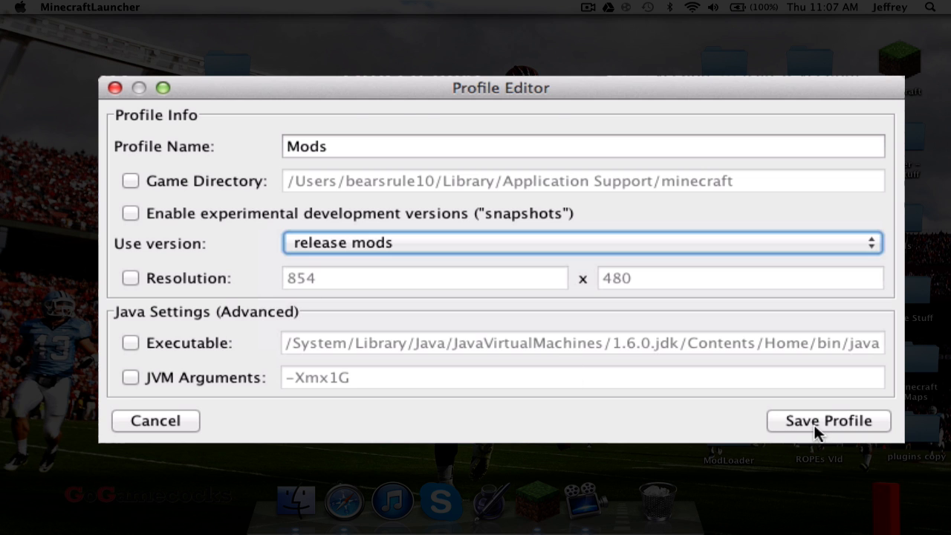
left_click(828, 421)
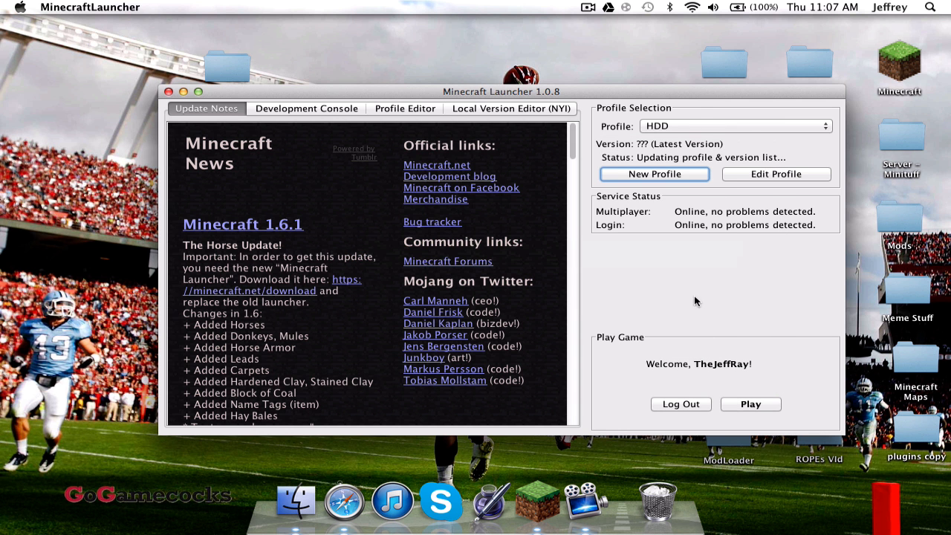
Select the Mods profile, enter the account login and start the game
left_click(734, 124)
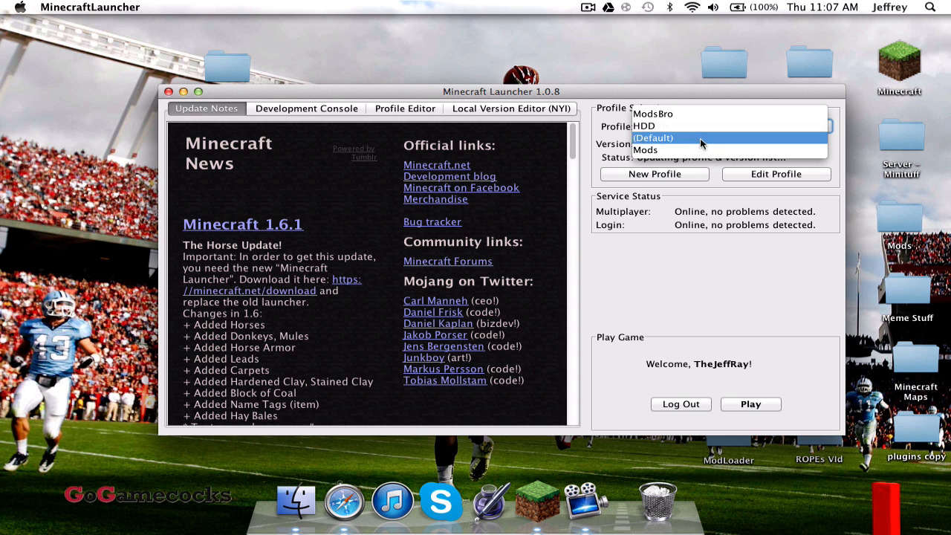
left_click(645, 149)
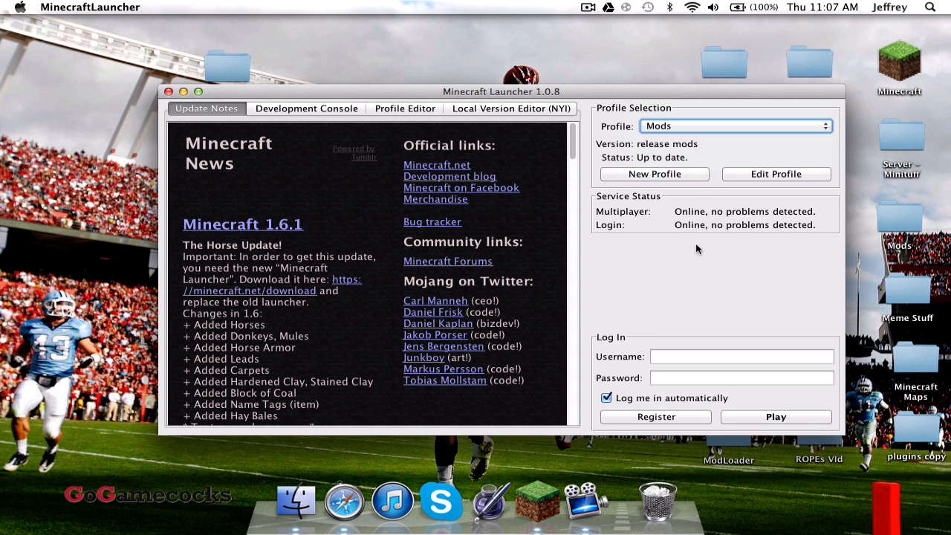
left_click(740, 357)
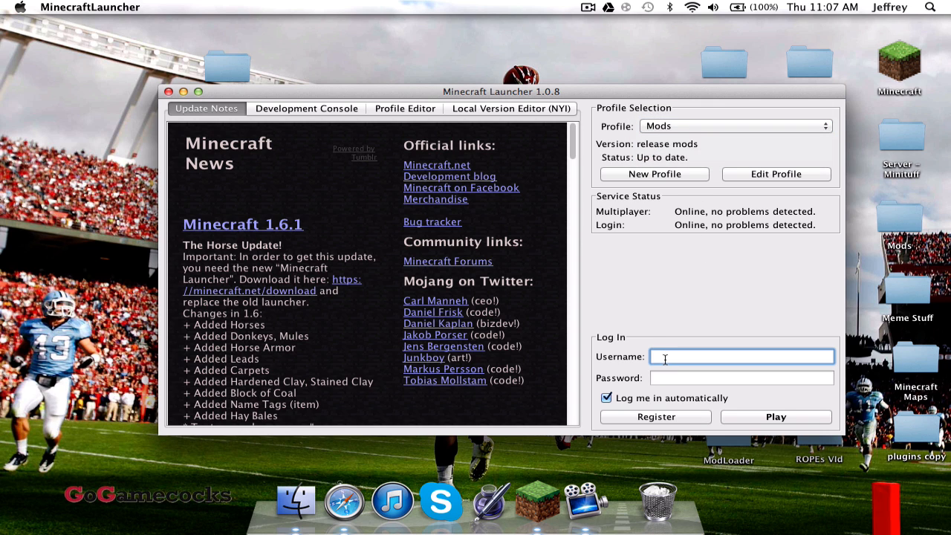
type("Thej")
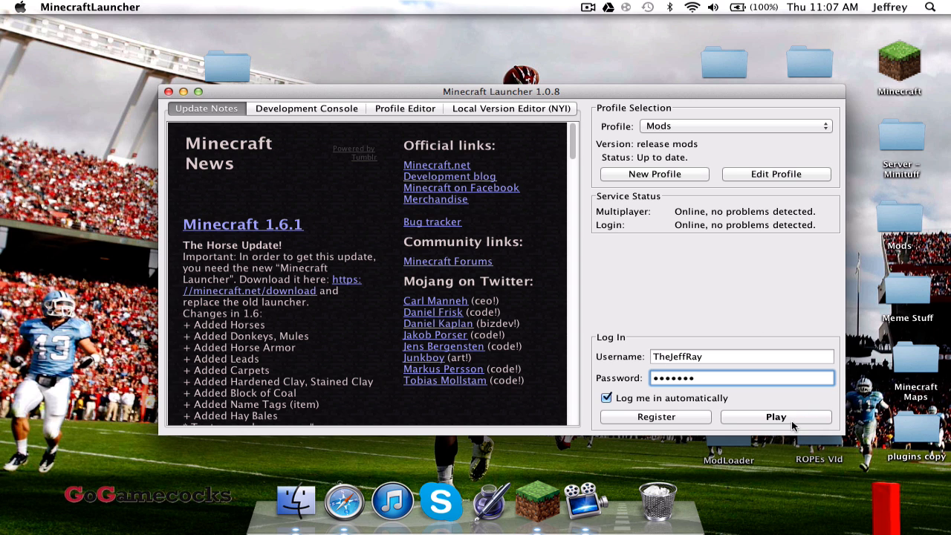
left_click(776, 416)
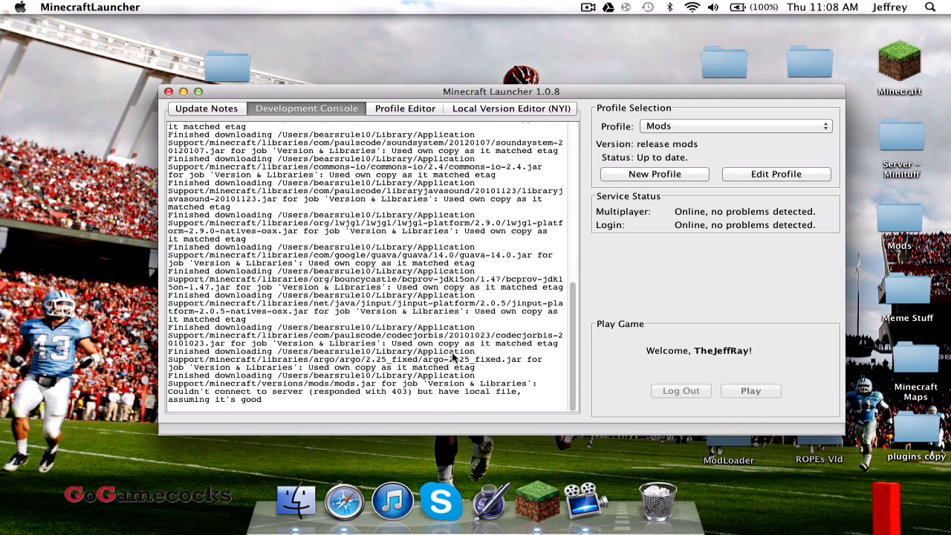
left_click(750, 389)
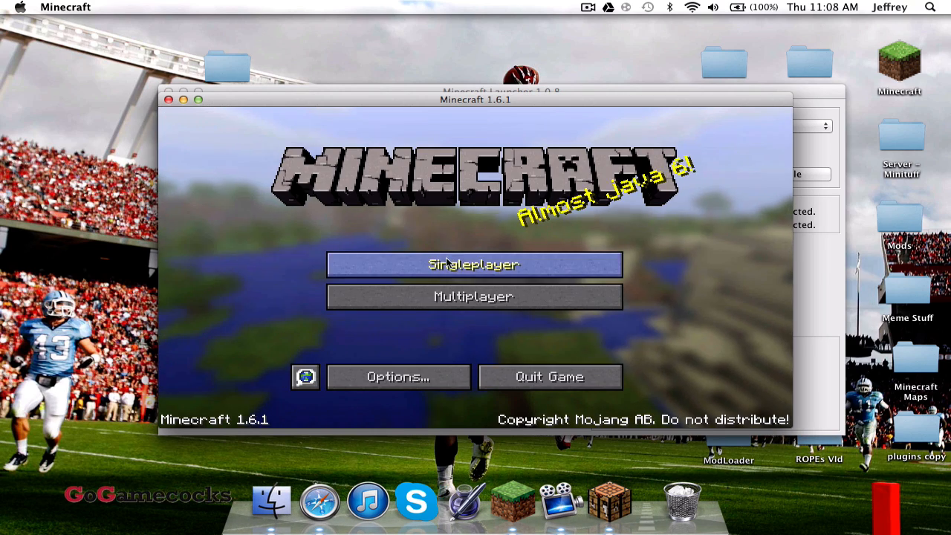
Load a singleplayer world, review the Better Sprinting options, and resume playing with Done
left_click(473, 265)
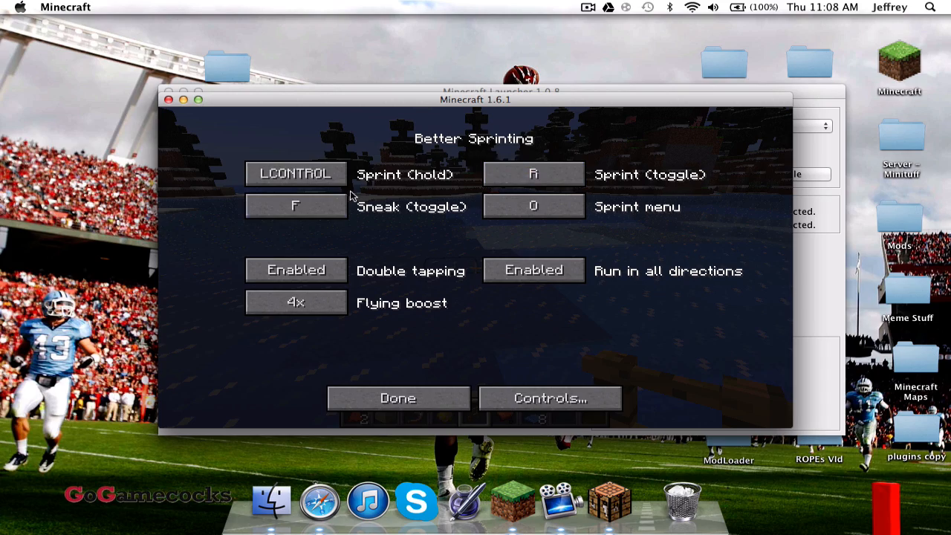
mouse_move(498, 300)
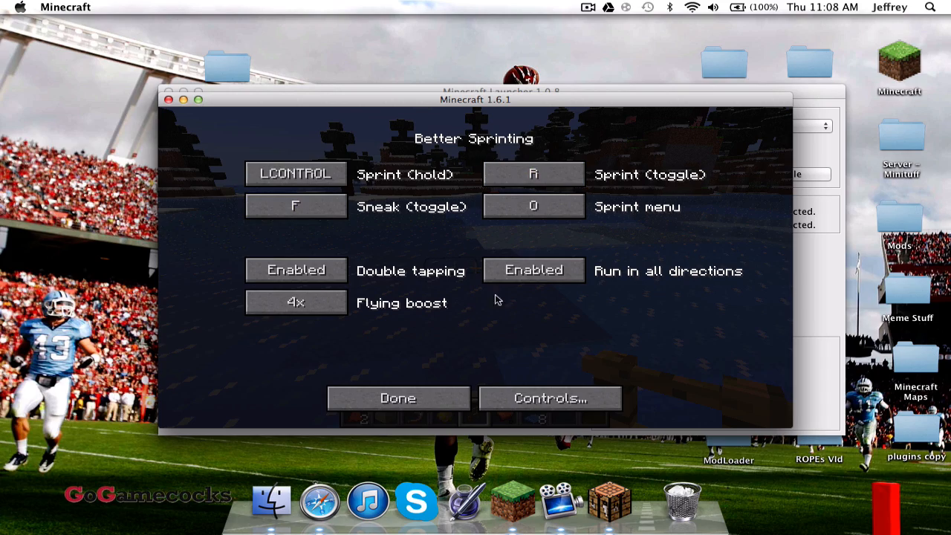
left_click(398, 398)
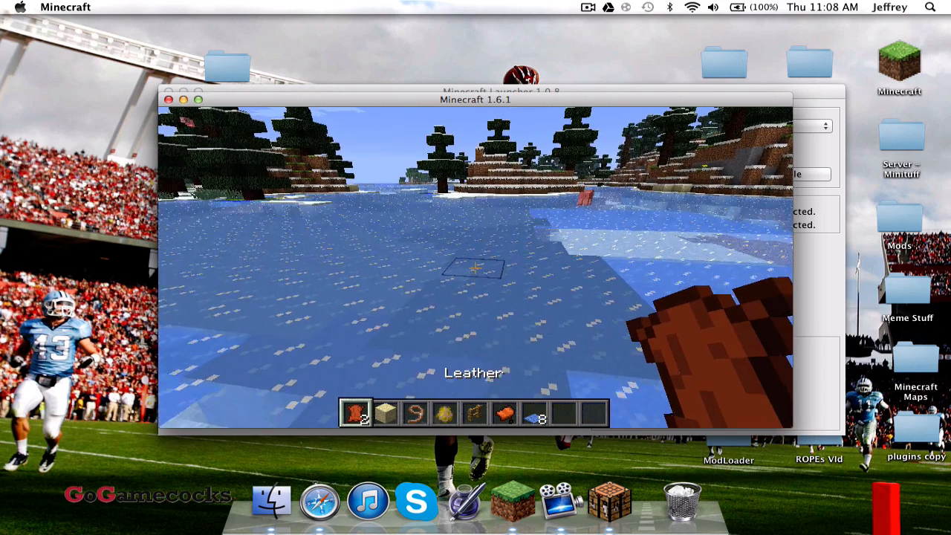